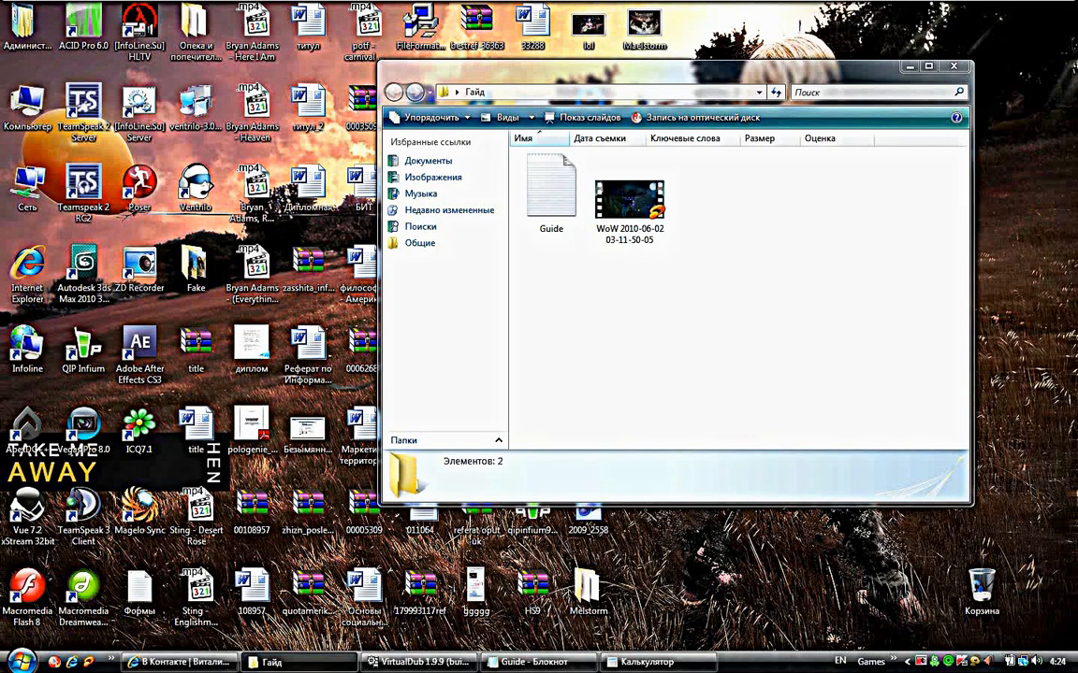
Show the WoW AVI's detailed properties: 1440×900 frames at 30 per second
{"action": "left_click", "coordinate": [628, 197]}
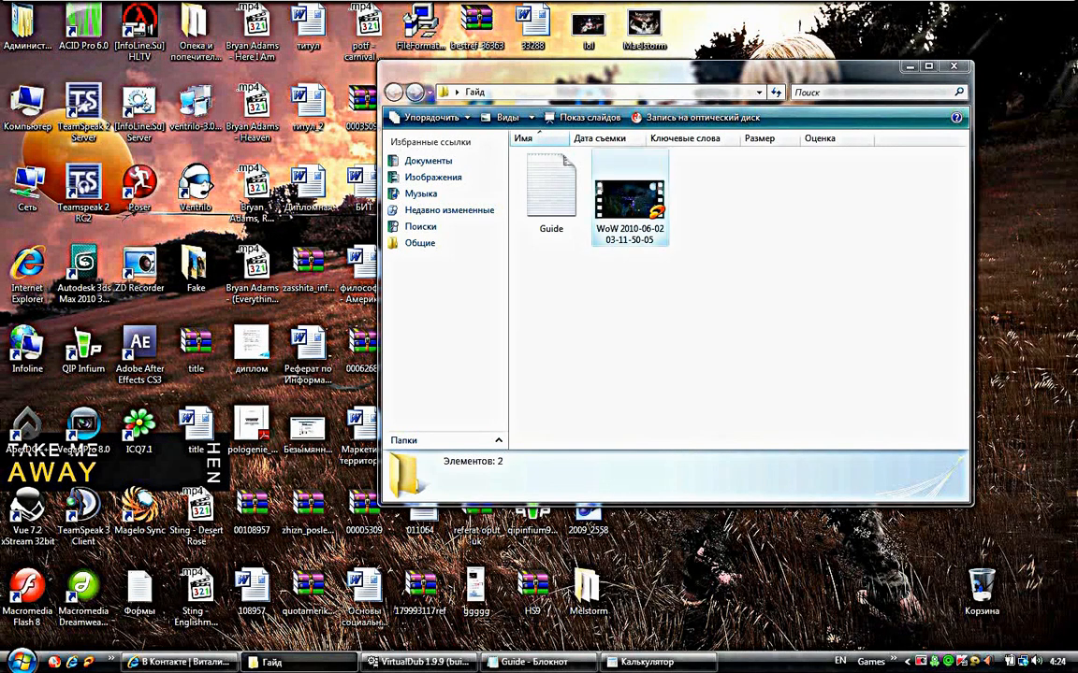
{"action": "left_click", "coordinate": [628, 191]}
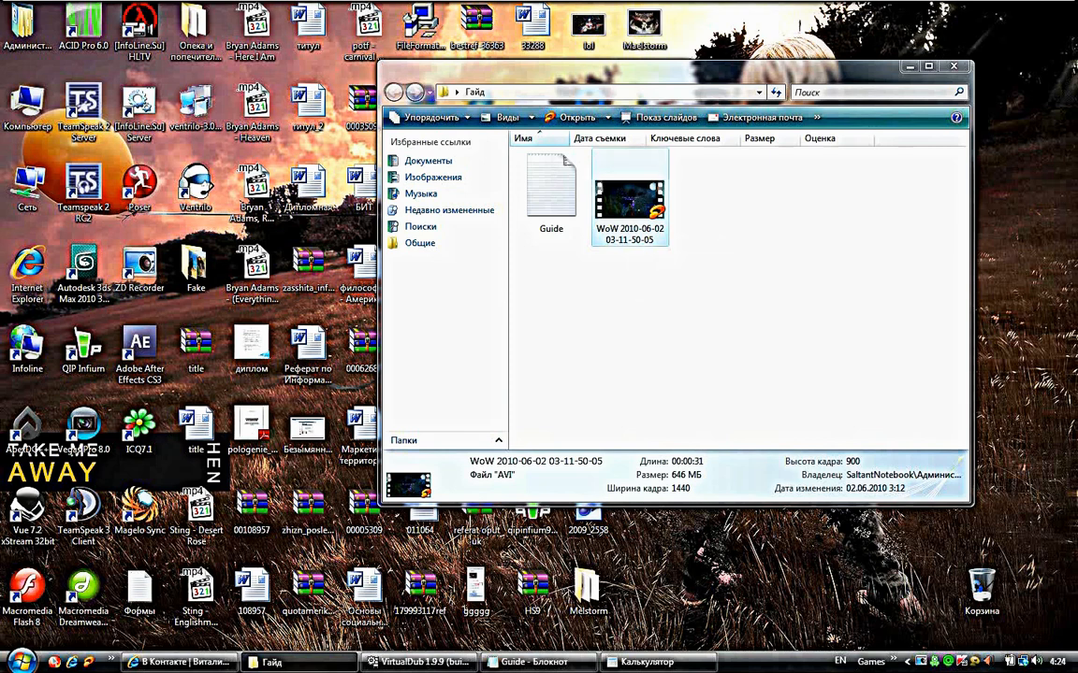
{"action": "right_click", "coordinate": [629, 196]}
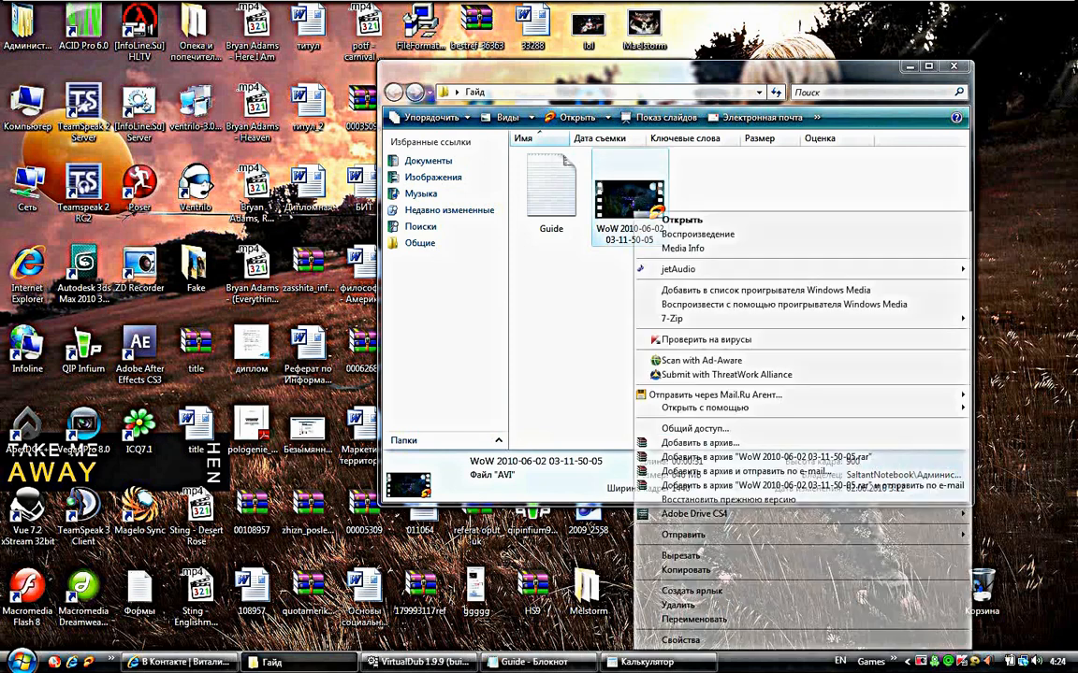
{"action": "left_click", "coordinate": [692, 636]}
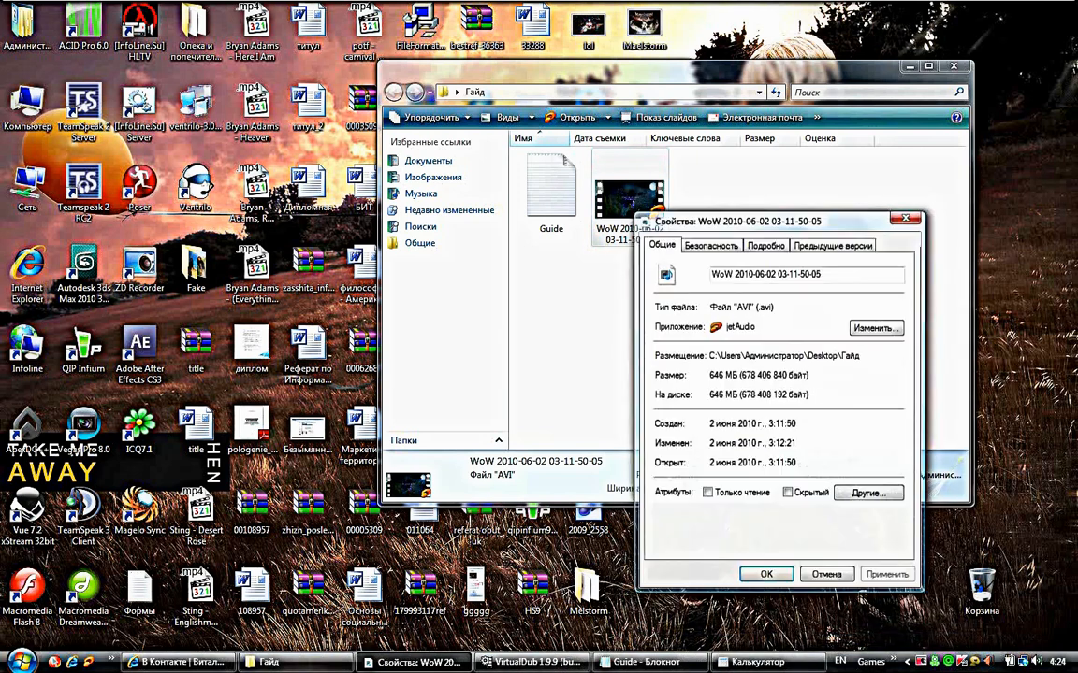
{"action": "left_click", "coordinate": [765, 245]}
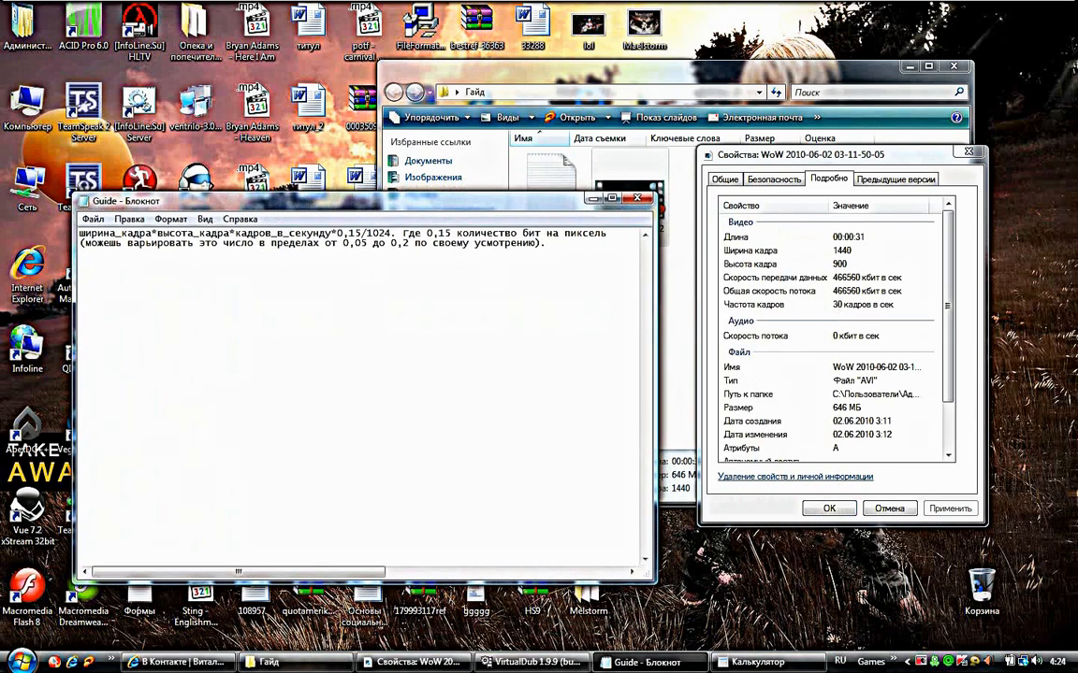
Following Guide.txt's formula, compute 1440*900*30 = 38880000 in Calculator
{"action": "double_click", "coordinate": [113, 232]}
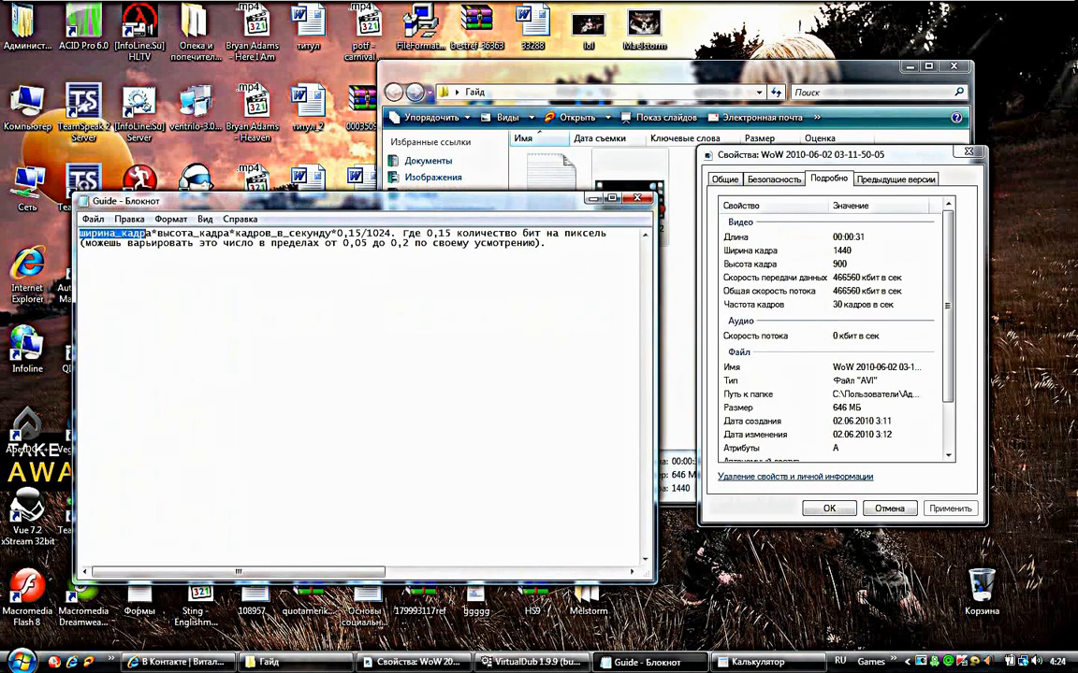
{"action": "double_click", "coordinate": [196, 253]}
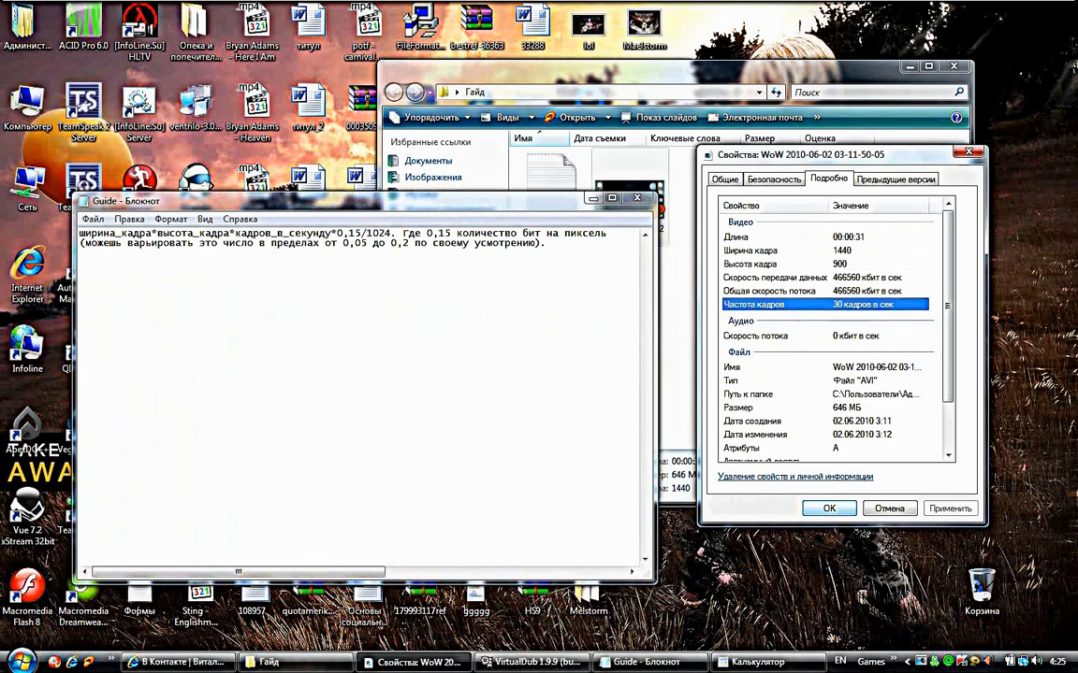
{"action": "left_click", "coordinate": [756, 663]}
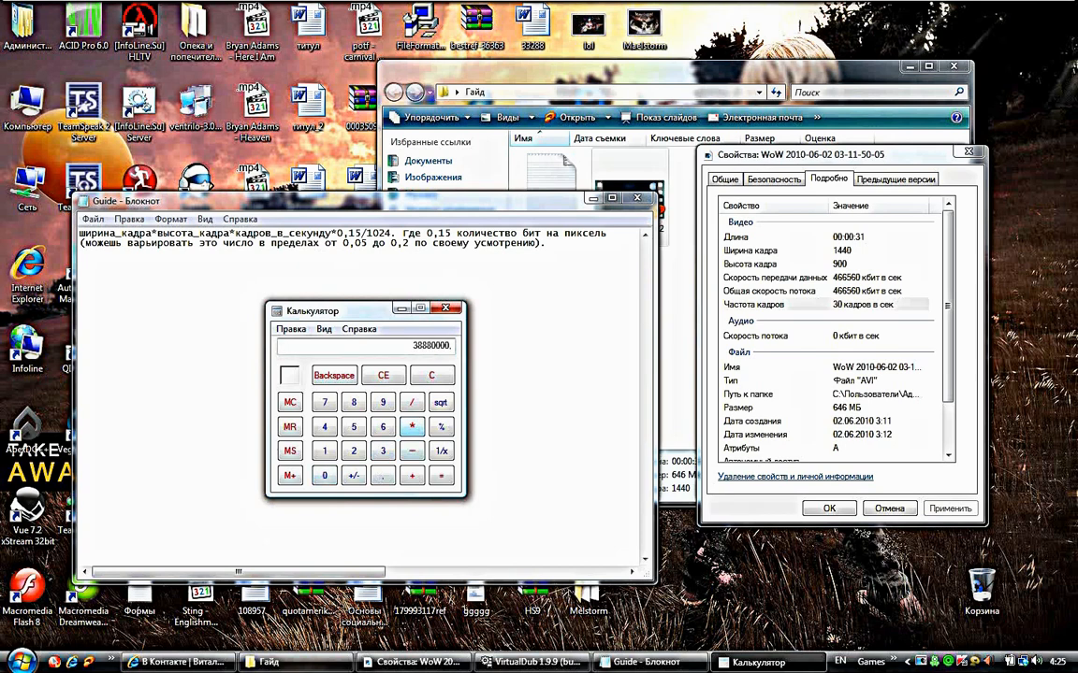
Multiply by 0.15 and divide by 1024 for ~5695 kbps, then arrange Explorer over VirtualDub
{"action": "left_click", "coordinate": [430, 374]}
{"action": "type", "text": "102,"}
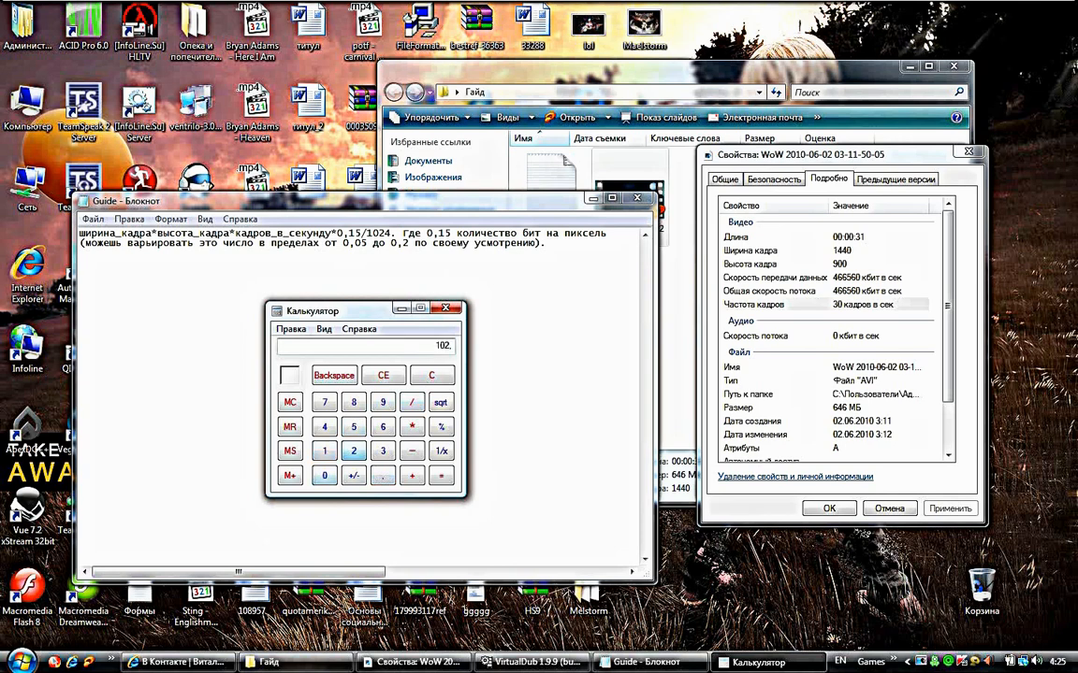
{"action": "left_click", "coordinate": [442, 475]}
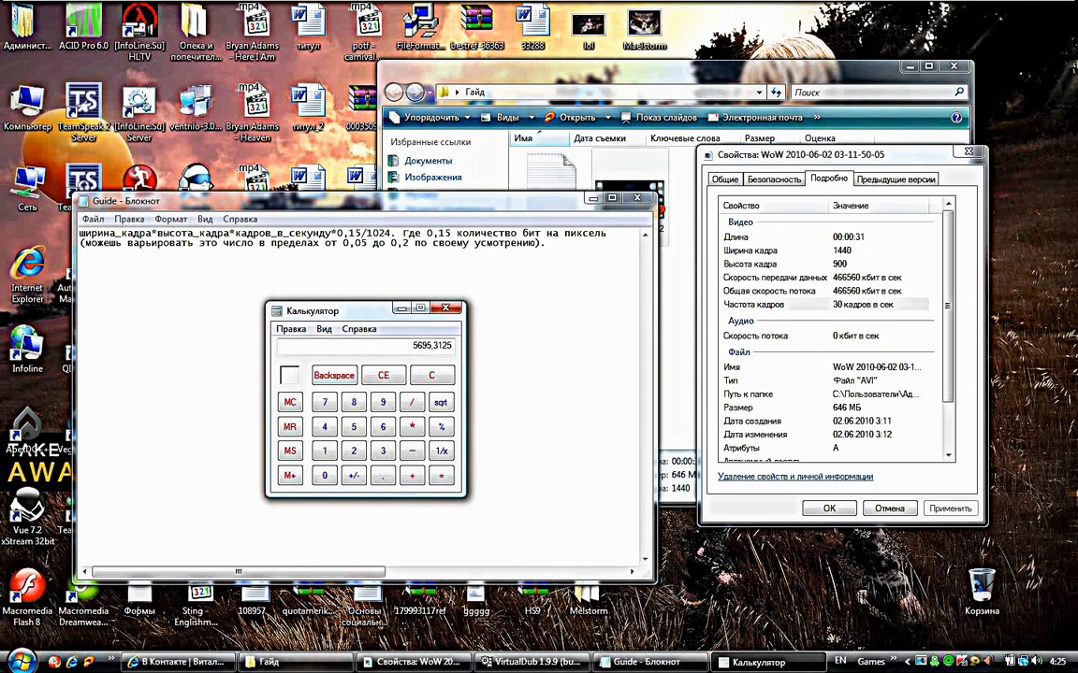
{"action": "left_click_drag", "start_coordinate": [364, 310], "coordinate": [108, 23]}
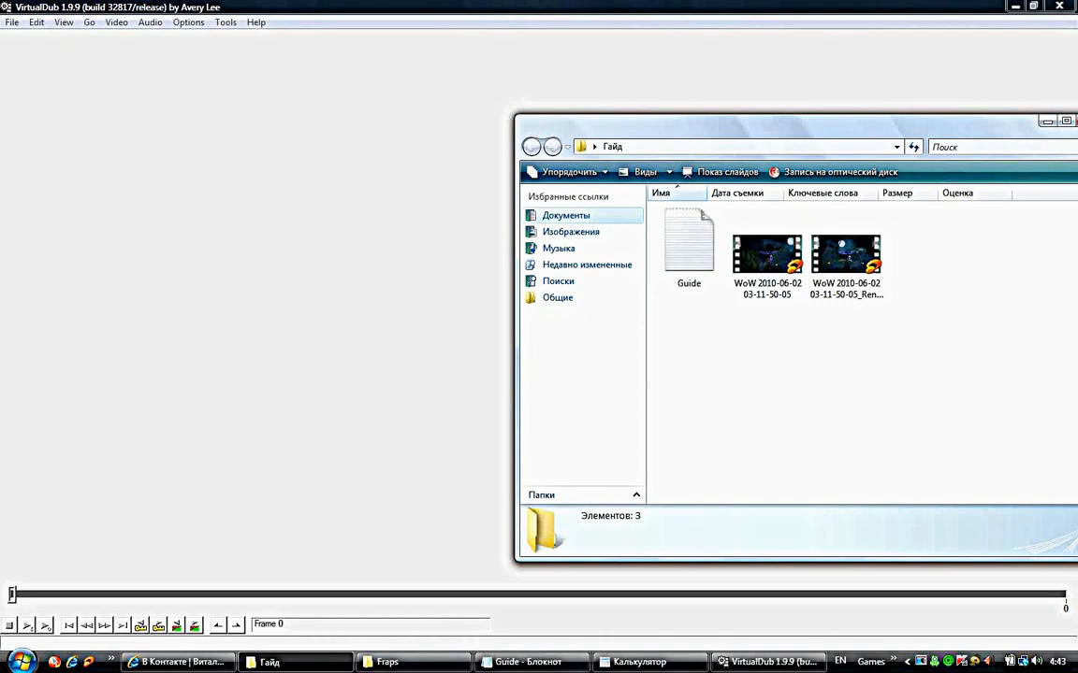
Load the original WoW AVI into VirtualDub, showing its first frame
{"action": "left_click", "coordinate": [767, 252]}
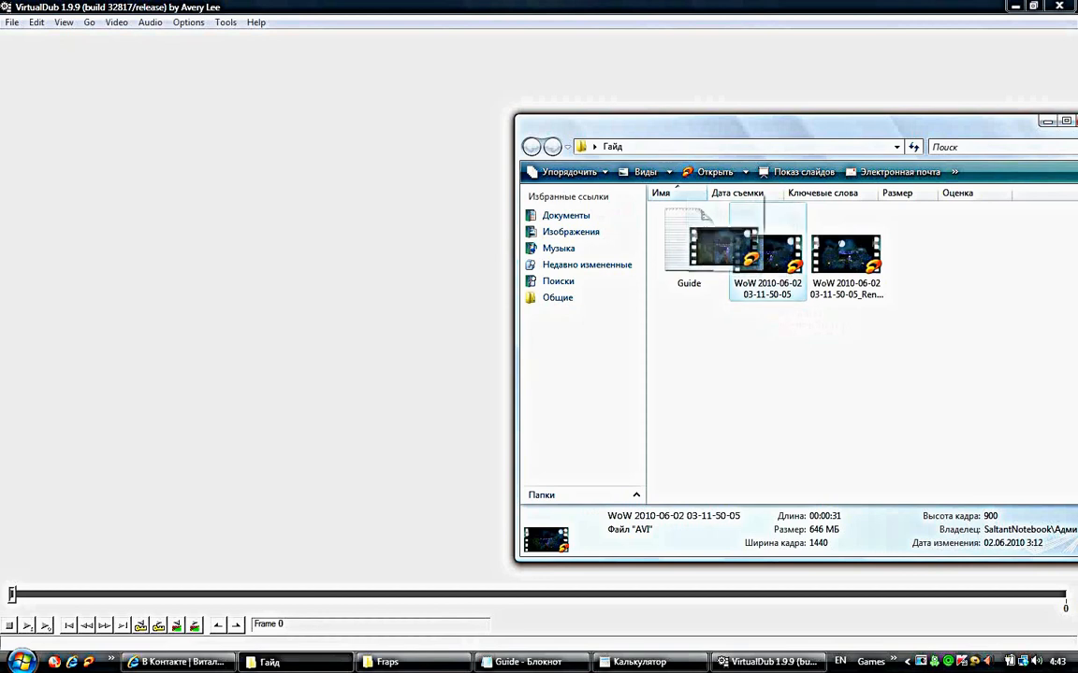
{"action": "double_click", "coordinate": [767, 247]}
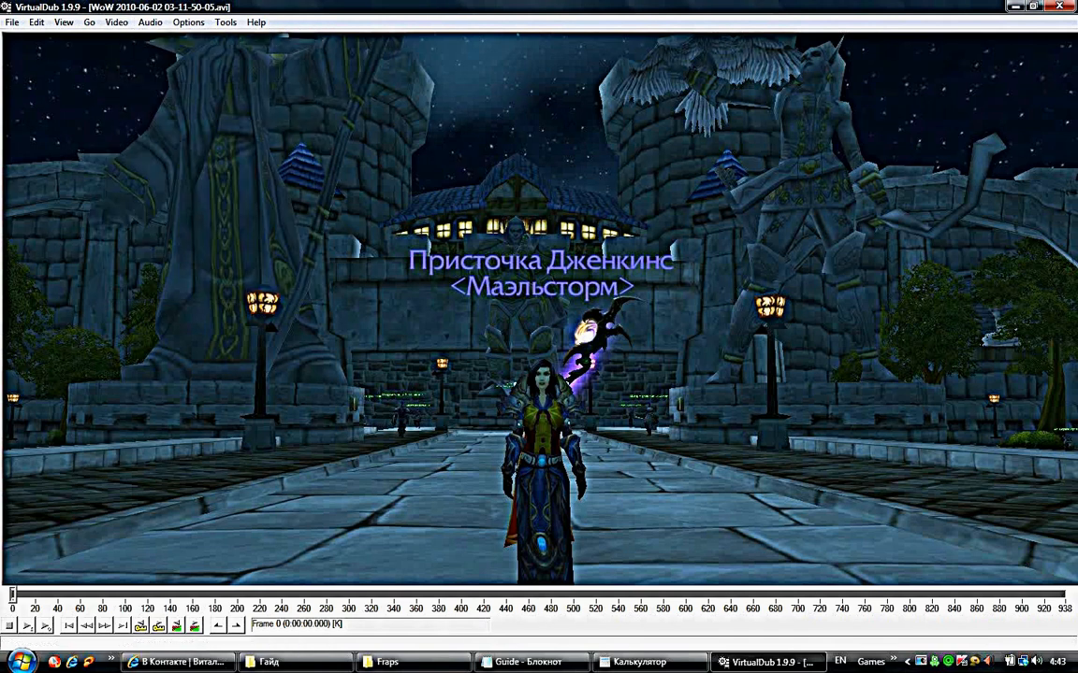
Select Xvid MPEG-4 Codec as the video compressor and bring up its configuration
{"action": "left_click", "coordinate": [116, 26]}
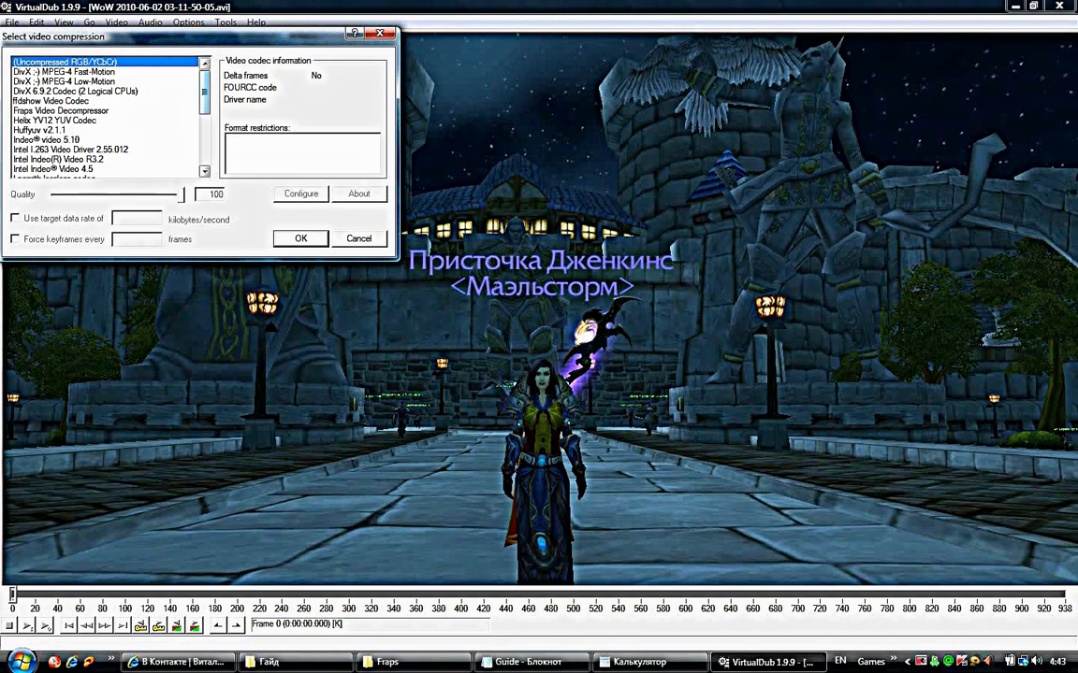
{"action": "scroll", "scroll_direction": "down", "scroll_amount": 3}
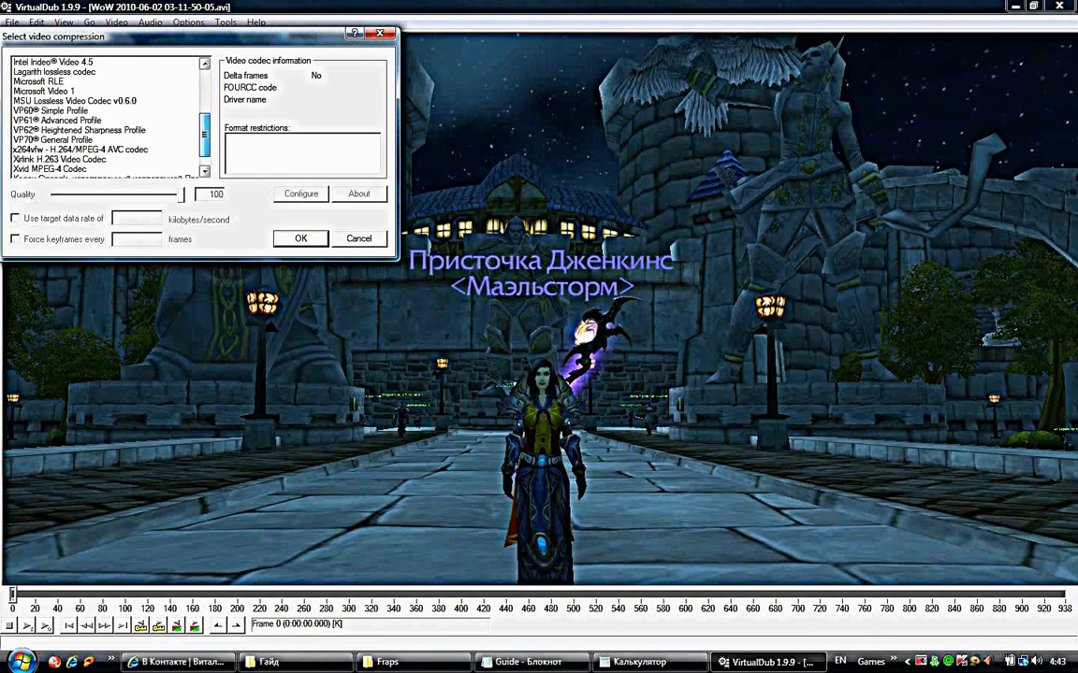
{"action": "left_click", "coordinate": [48, 149]}
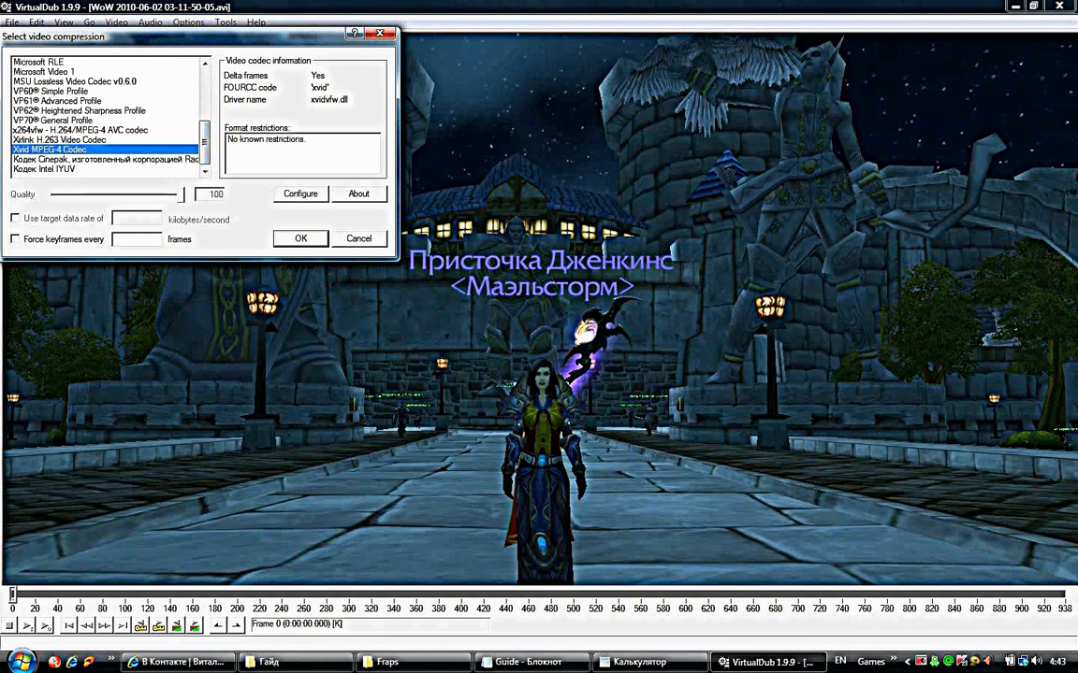
{"action": "left_click", "coordinate": [300, 192]}
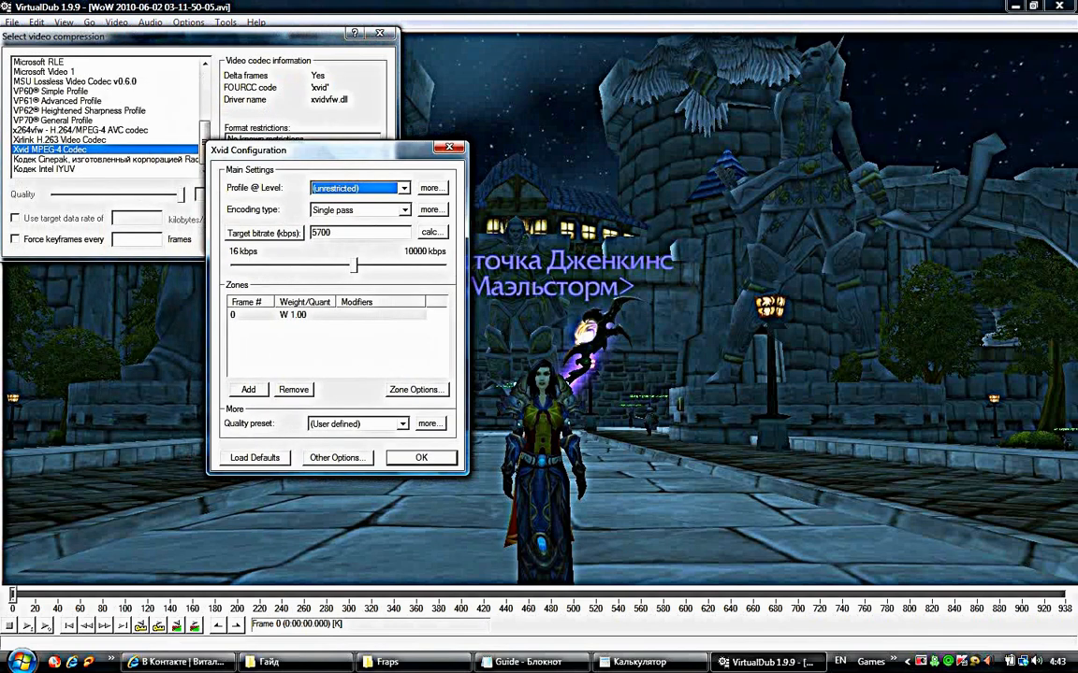
Browse the Xvid profile details and zone options without changing anything
{"action": "left_click", "coordinate": [430, 187]}
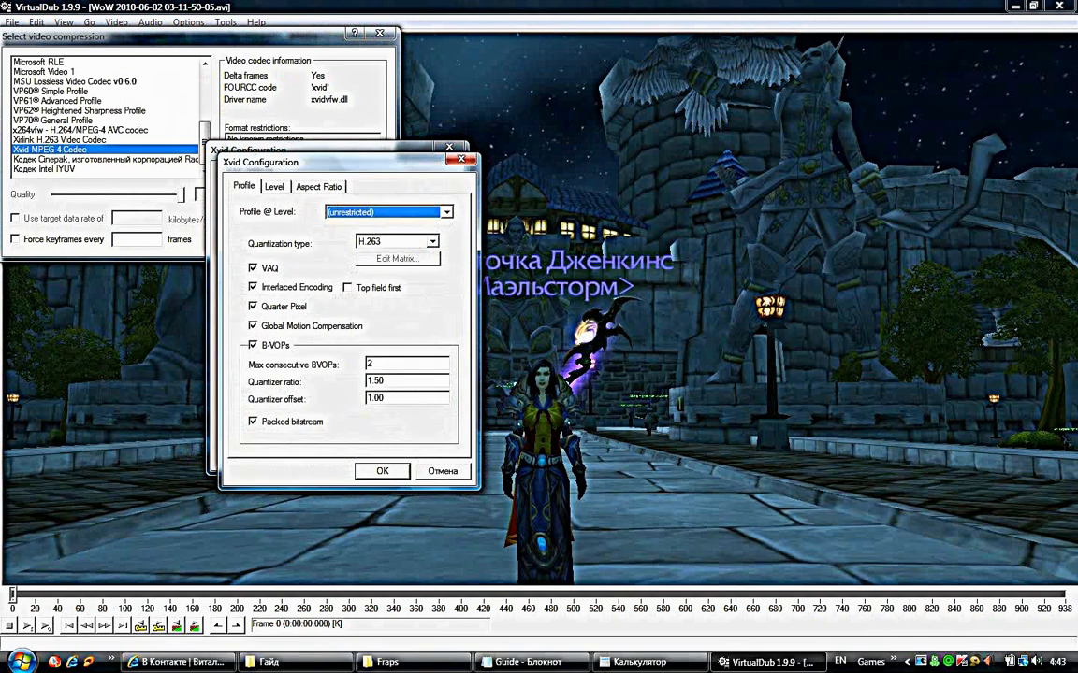
{"action": "left_click", "coordinate": [274, 187]}
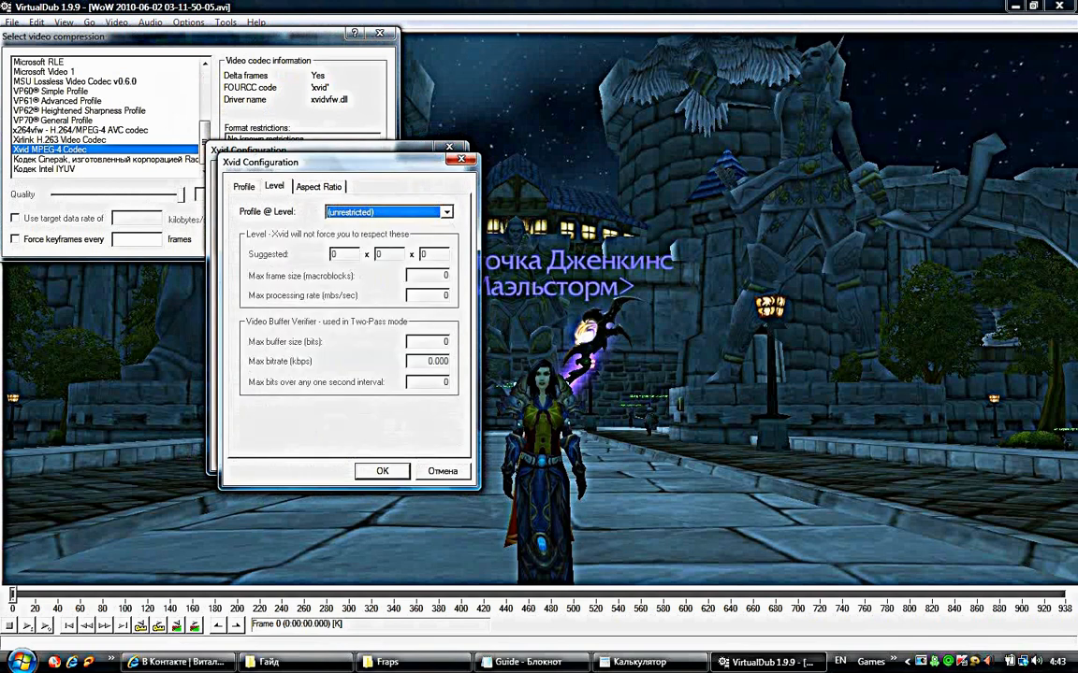
{"action": "left_click", "coordinate": [318, 187]}
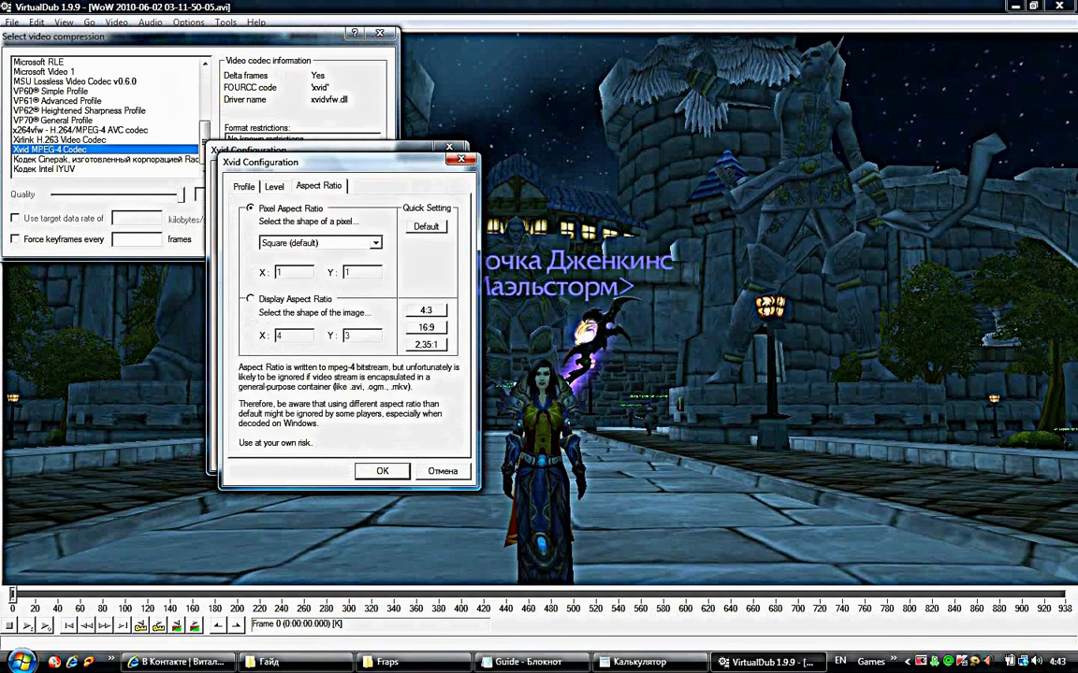
{"action": "left_click", "coordinate": [241, 185]}
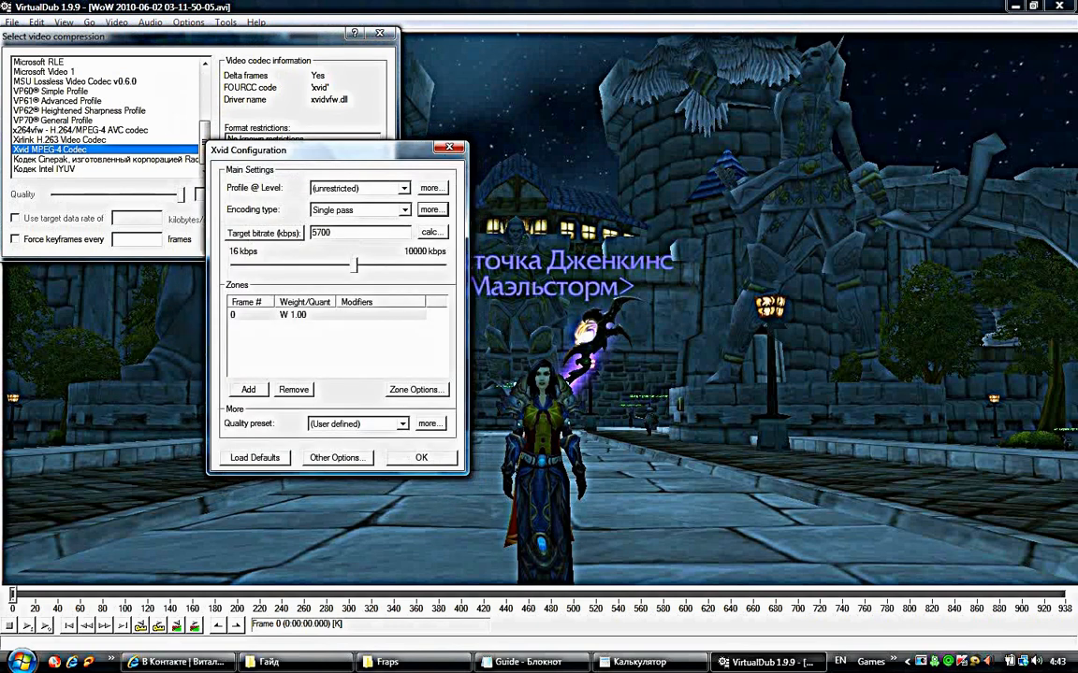
{"action": "left_click", "coordinate": [416, 389]}
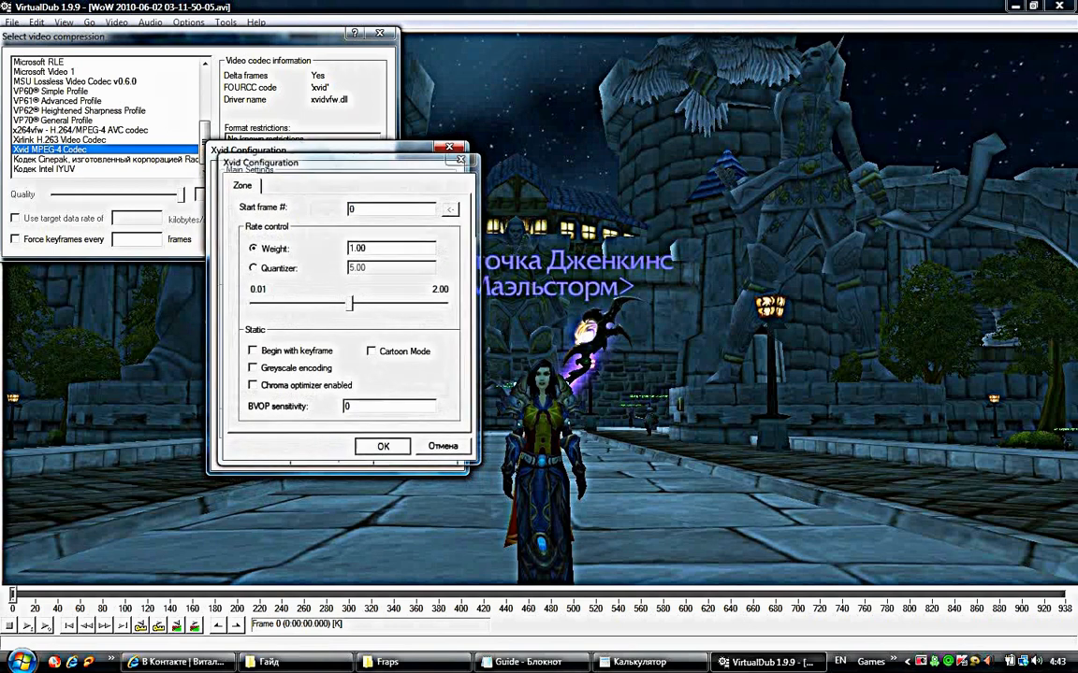
{"action": "left_click", "coordinate": [244, 185]}
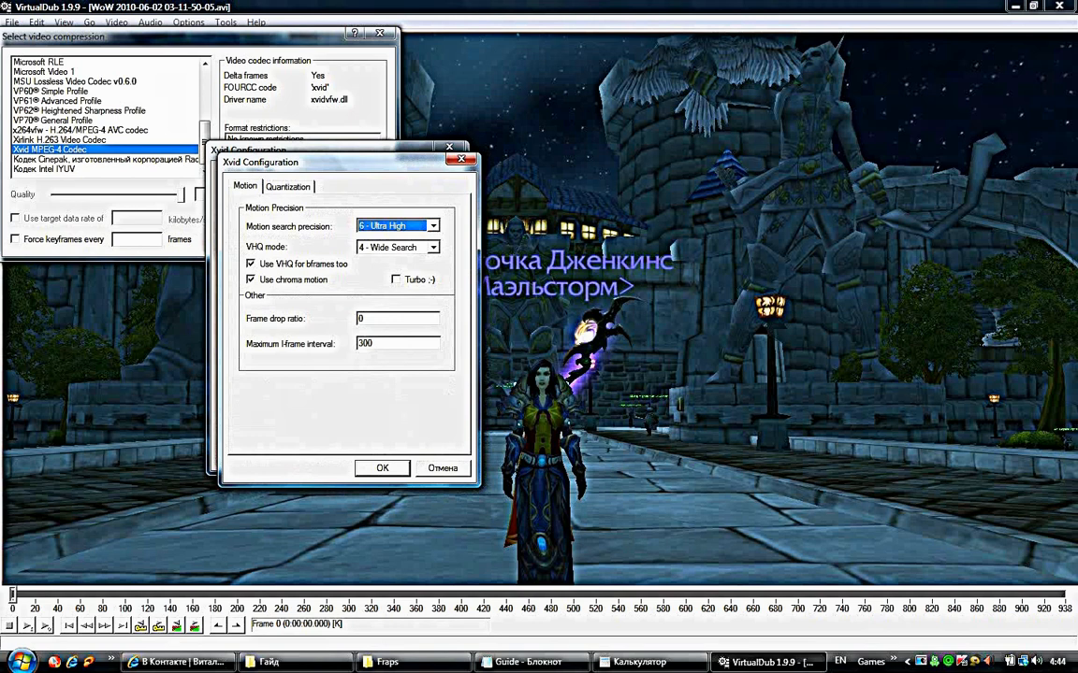
{"action": "left_click", "coordinate": [288, 188]}
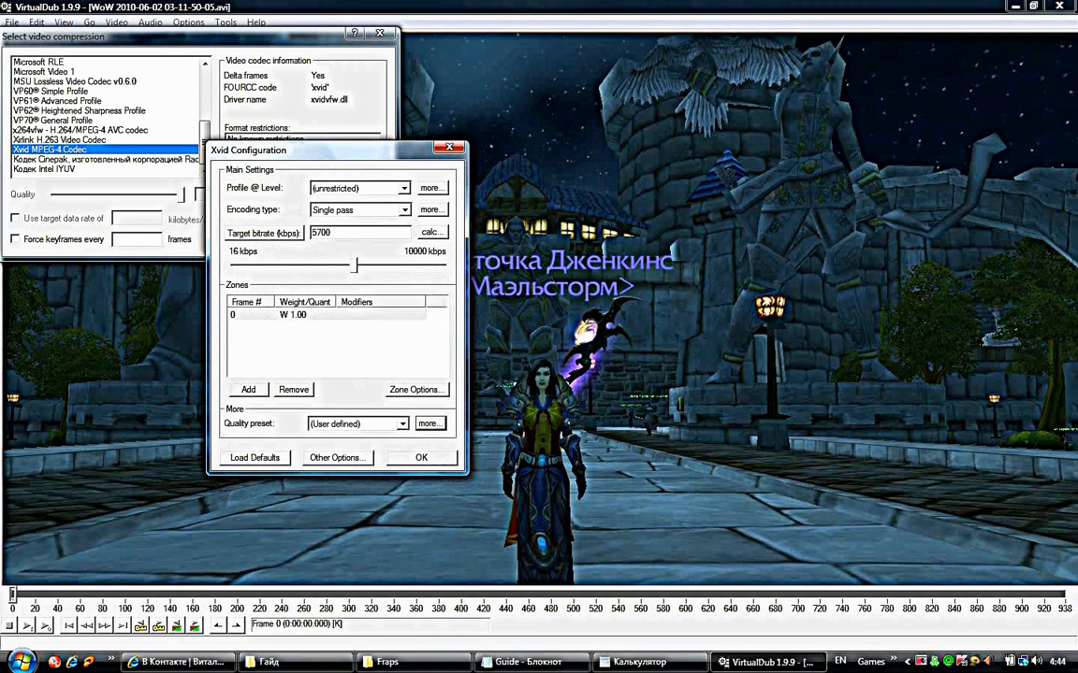
Review the other encoder options, then bring up the Xvid Bitrate Calculator with target bitrate 5700
{"action": "left_click", "coordinate": [337, 456]}
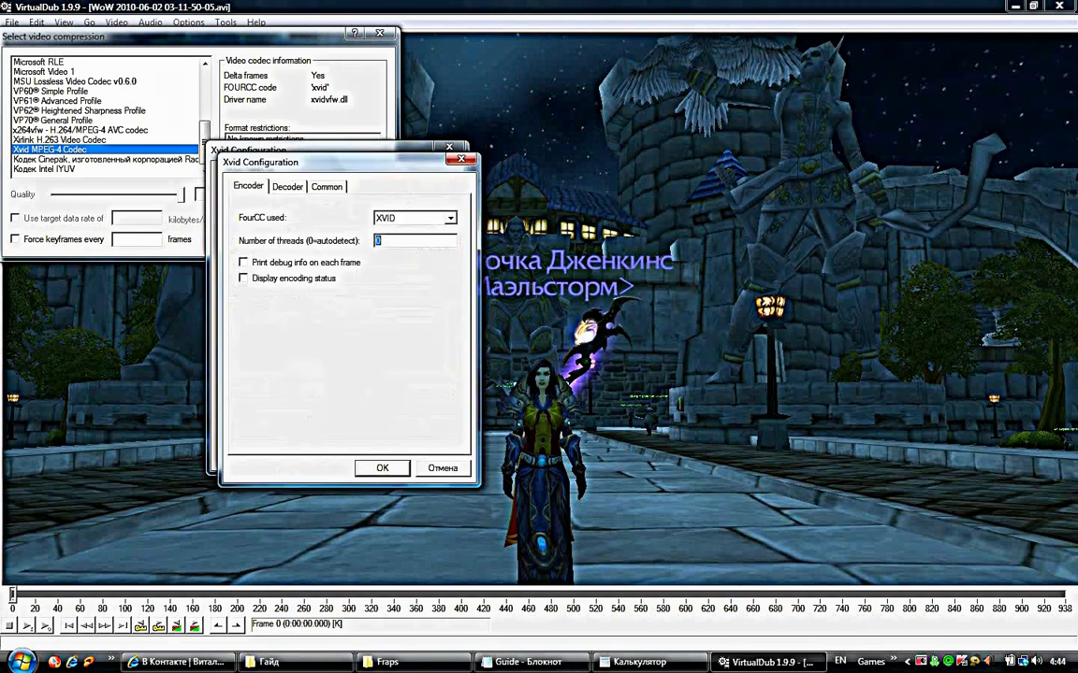
{"action": "left_click", "coordinate": [289, 187]}
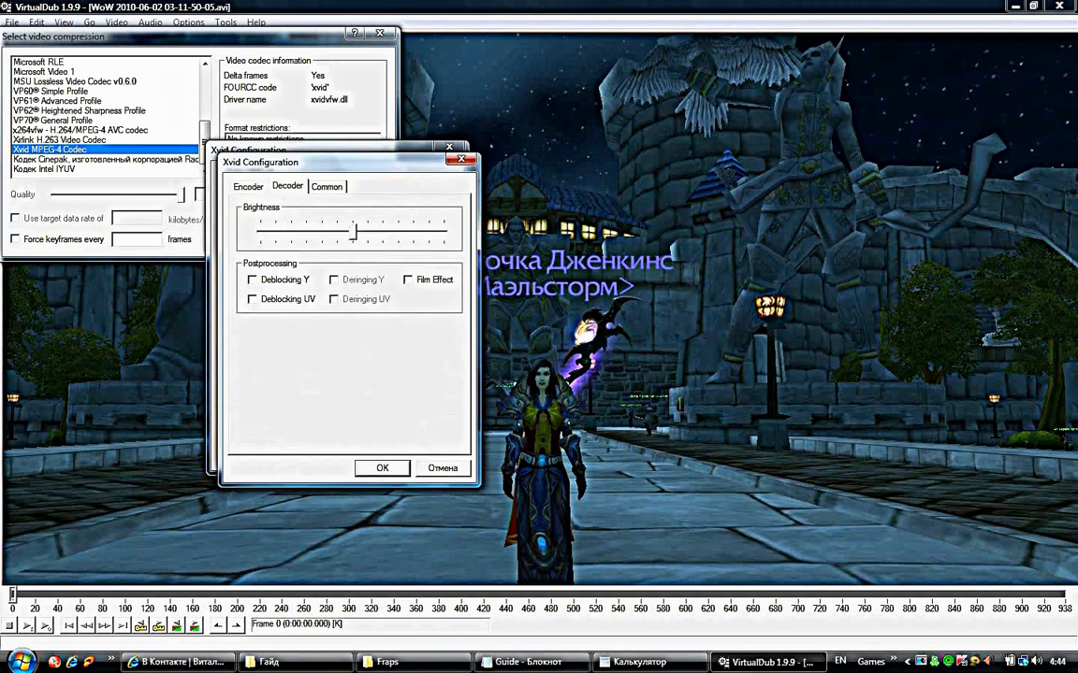
{"action": "left_click", "coordinate": [247, 187]}
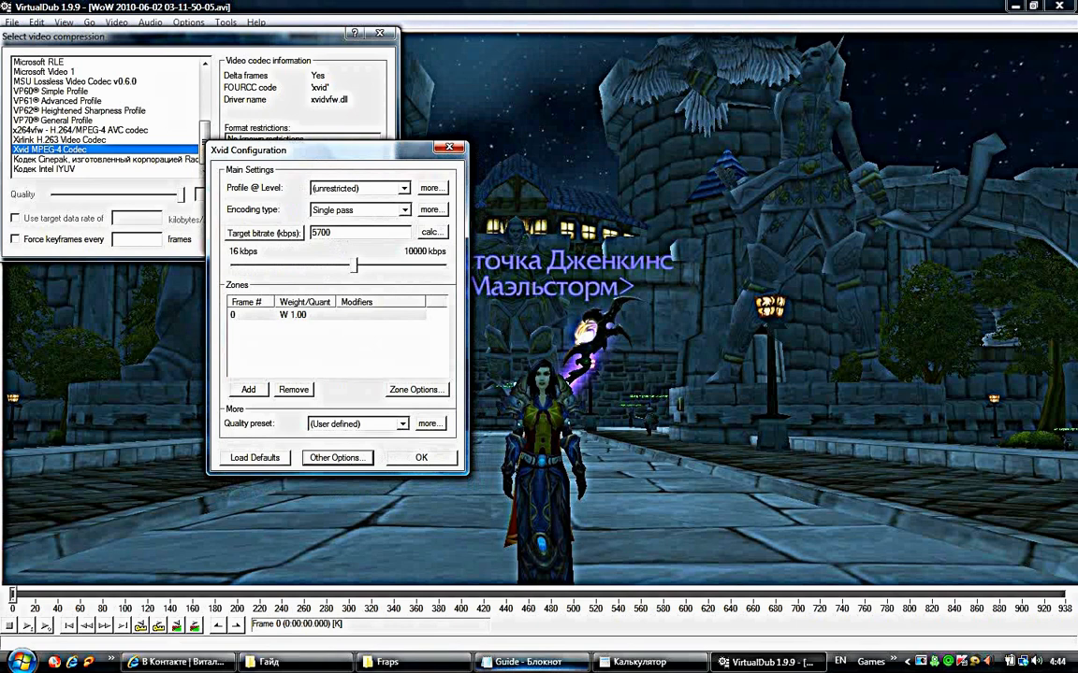
{"action": "left_click", "coordinate": [430, 232]}
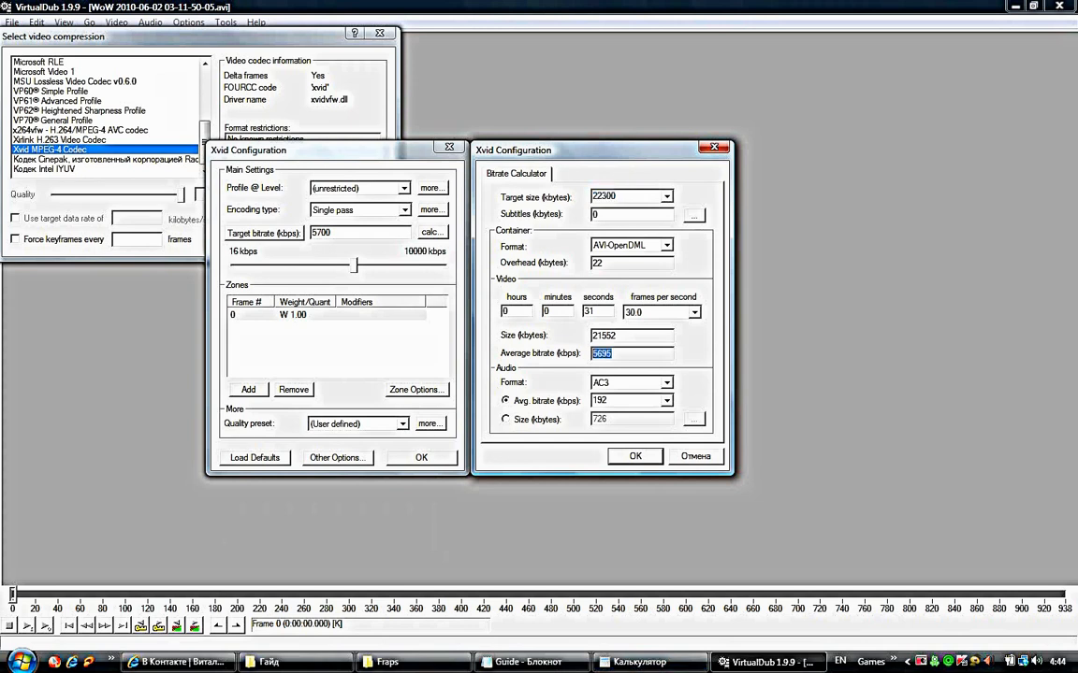
Enter a target file size in the Bitrate Calculator and show the Гайд folder with the WoW clip
{"action": "left_click", "coordinate": [621, 196]}
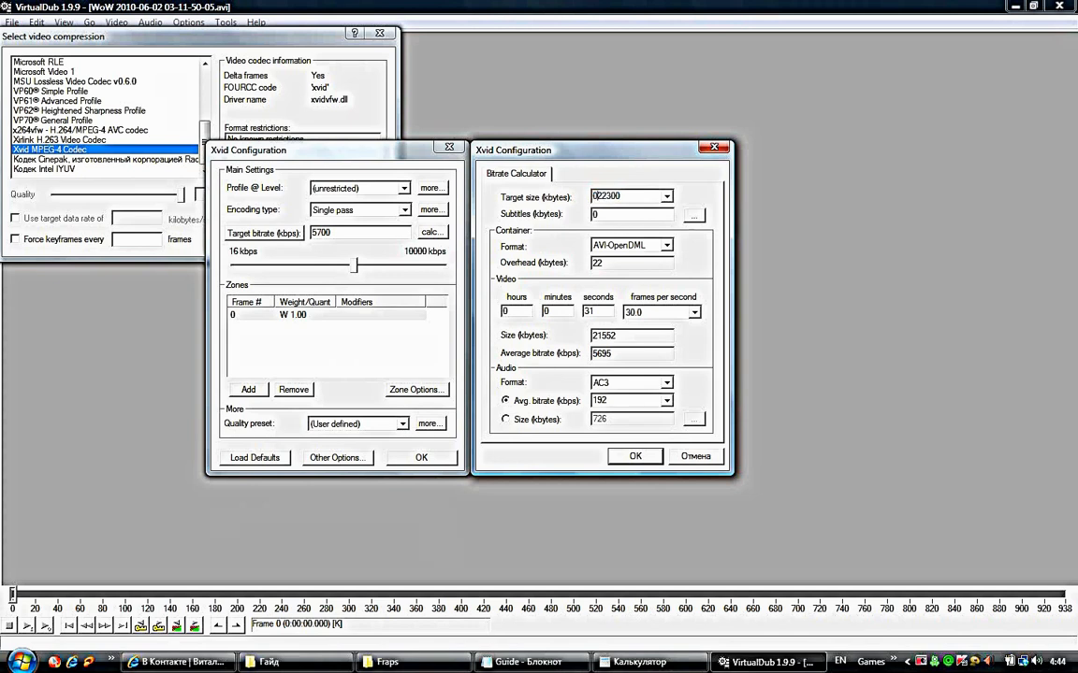
{"action": "mouse_move", "coordinate": [621, 198]}
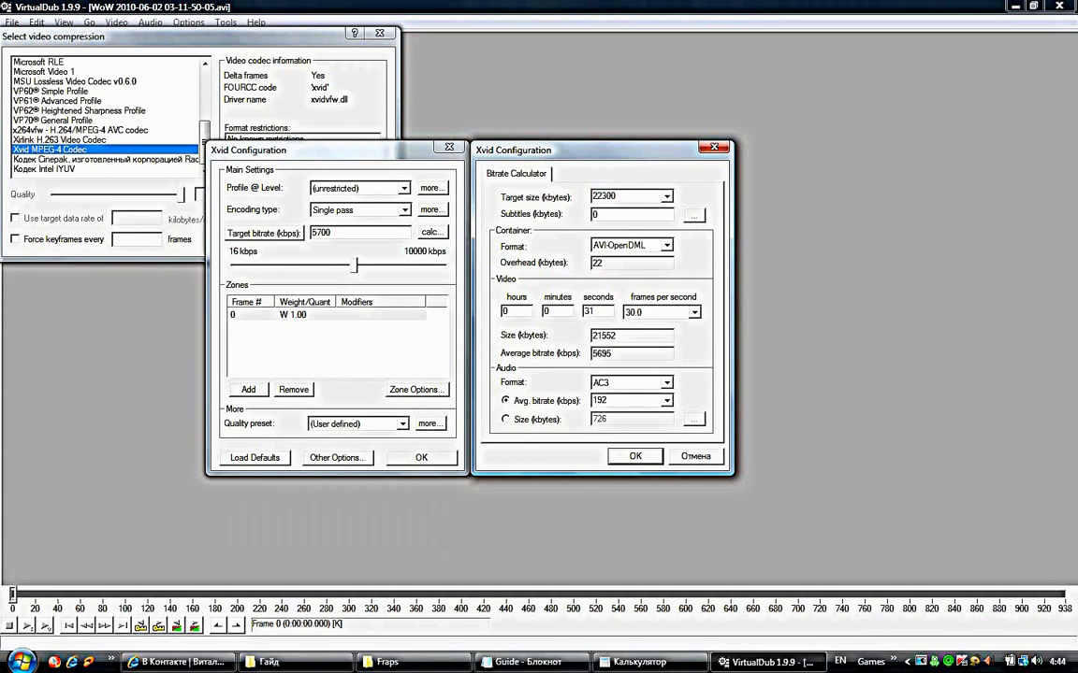
{"action": "triple_click", "coordinate": [627, 352]}
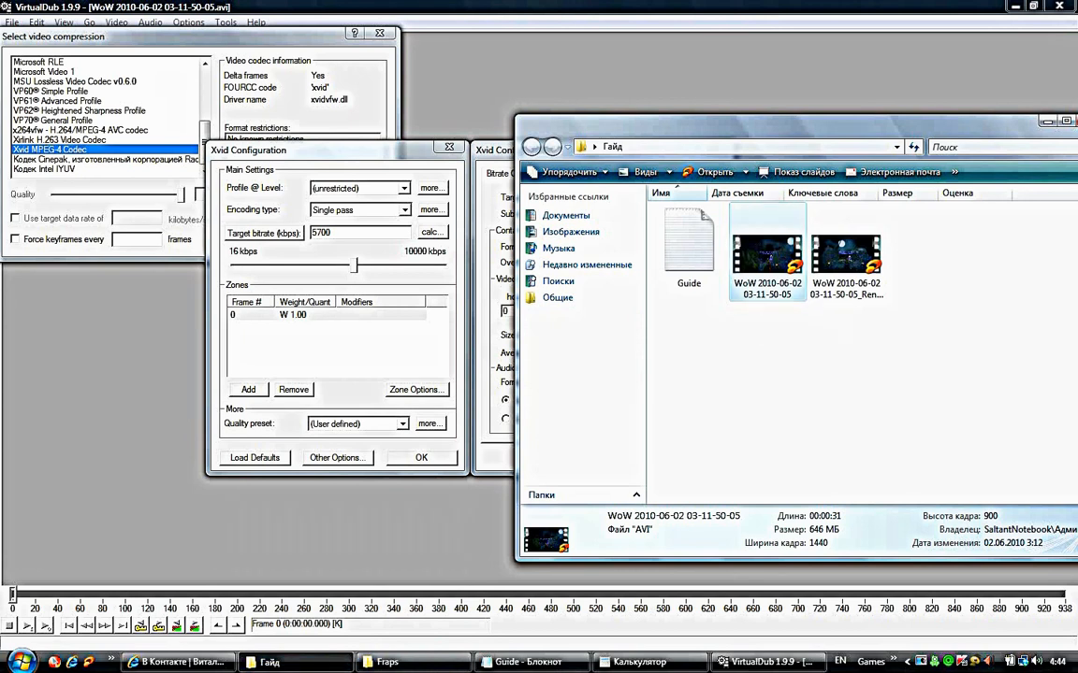
Check the original WoW clip's properties showing 646 MB, leaving only Xvid main settings
{"action": "right_click", "coordinate": [767, 253]}
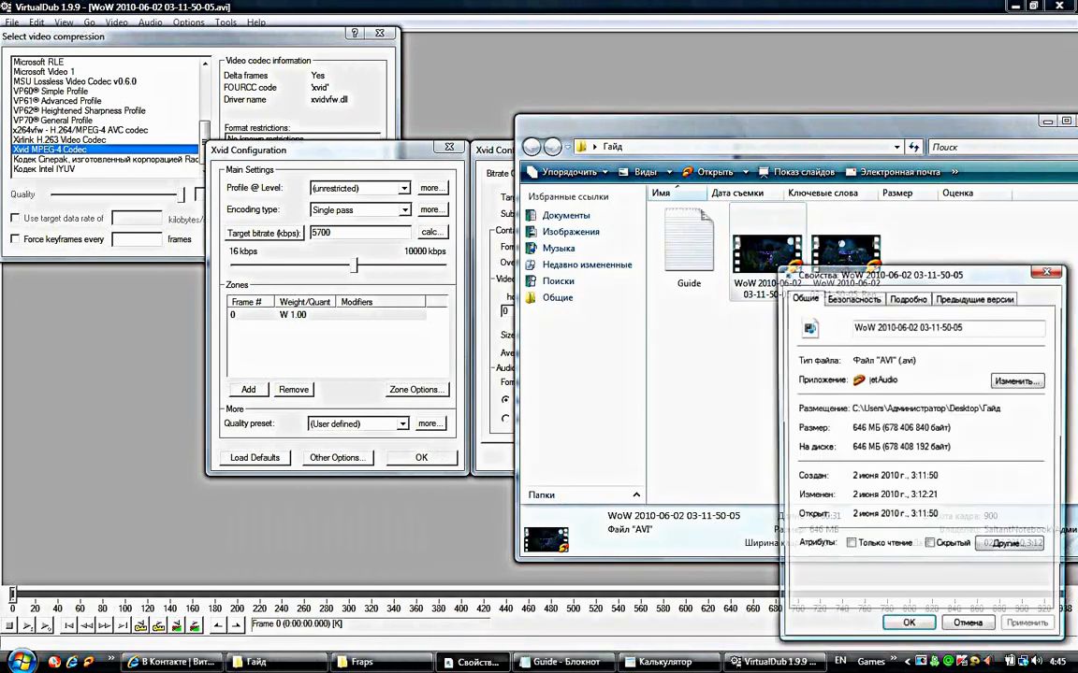
{"action": "left_click", "coordinate": [916, 299]}
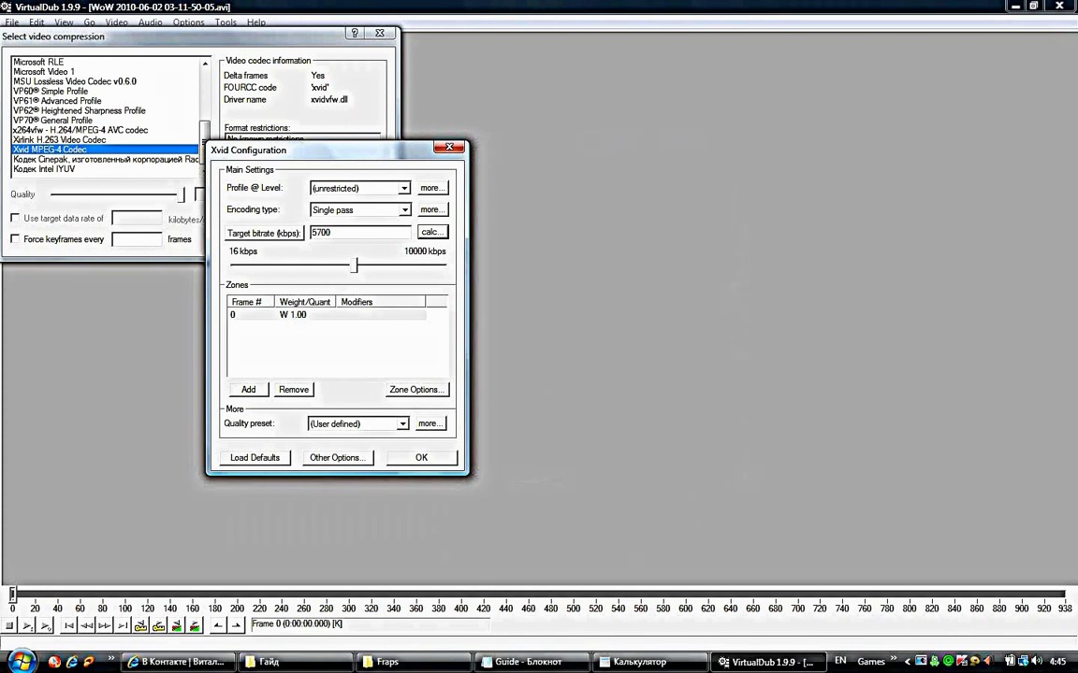
Confirm the Xvid settings with bitrate 5700 and accept Xvid as the video compressor
{"action": "left_click", "coordinate": [421, 456]}
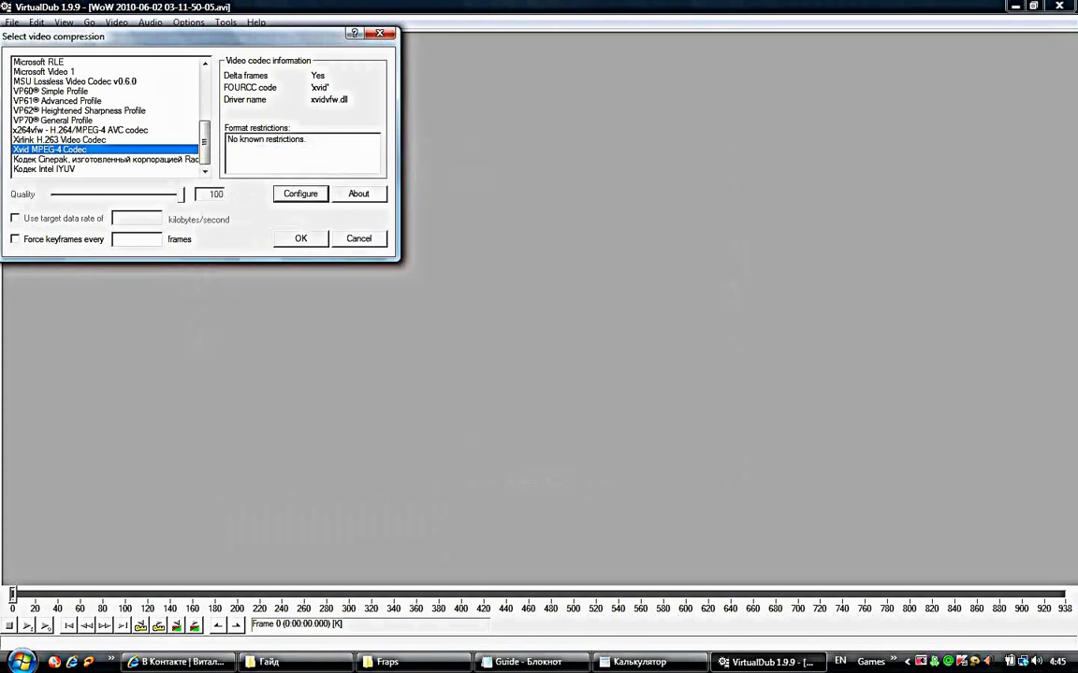
{"action": "left_click", "coordinate": [299, 192]}
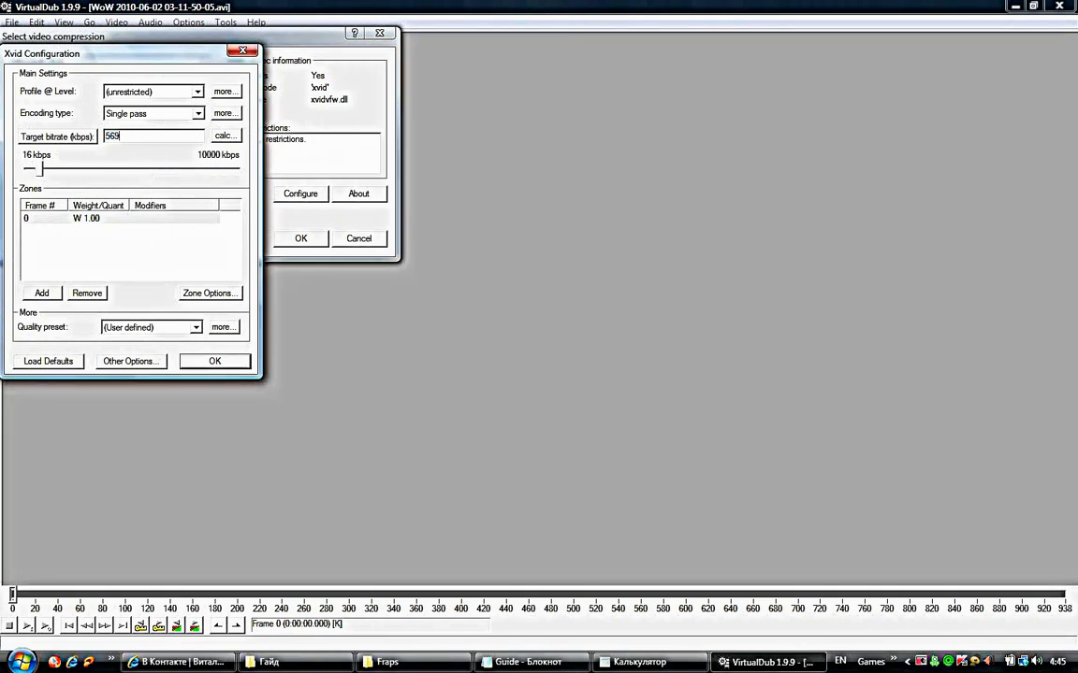
{"action": "left_click", "coordinate": [224, 134]}
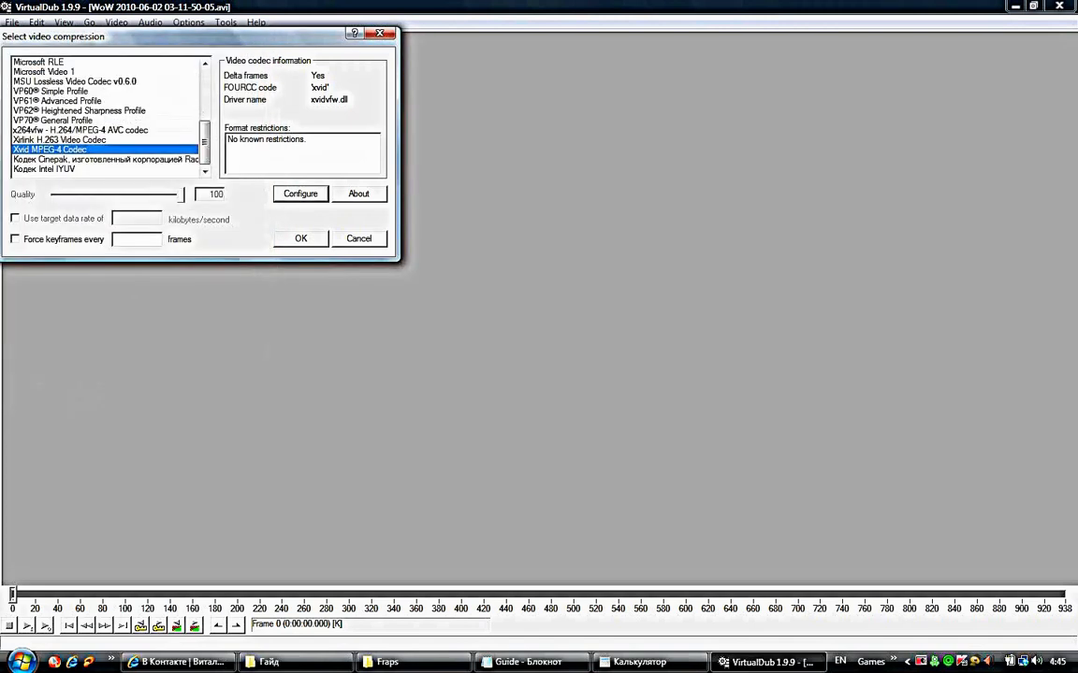
{"action": "left_click", "coordinate": [15, 240]}
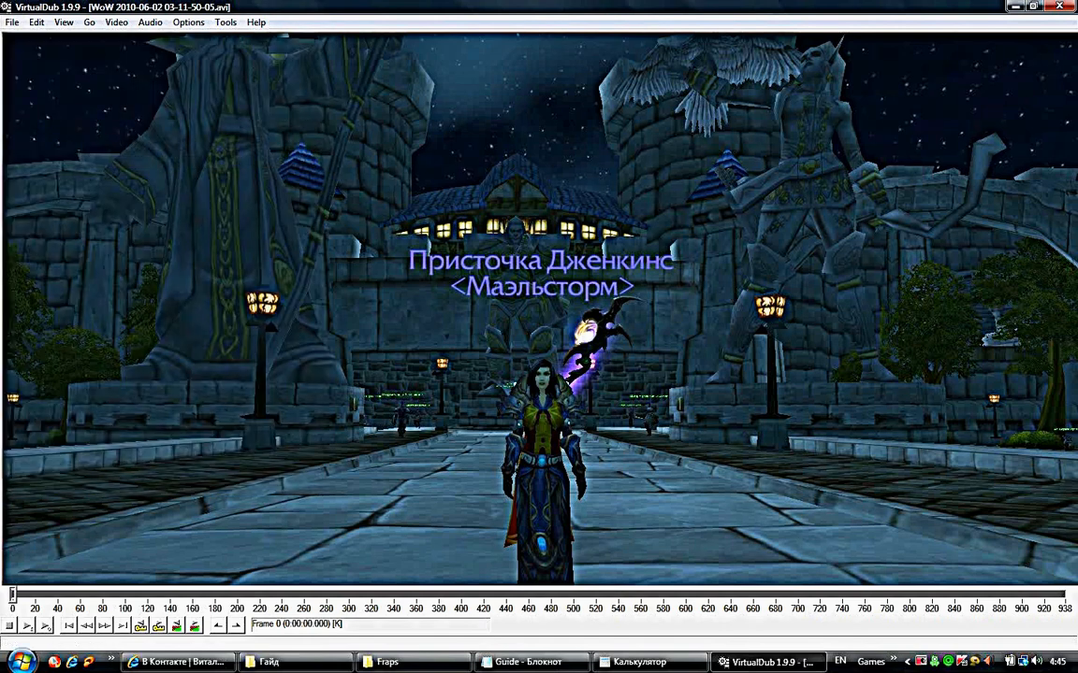
Save the re-encoded clip as a new AVI named with '_gg' into the Гайд folder
{"action": "left_click", "coordinate": [11, 26]}
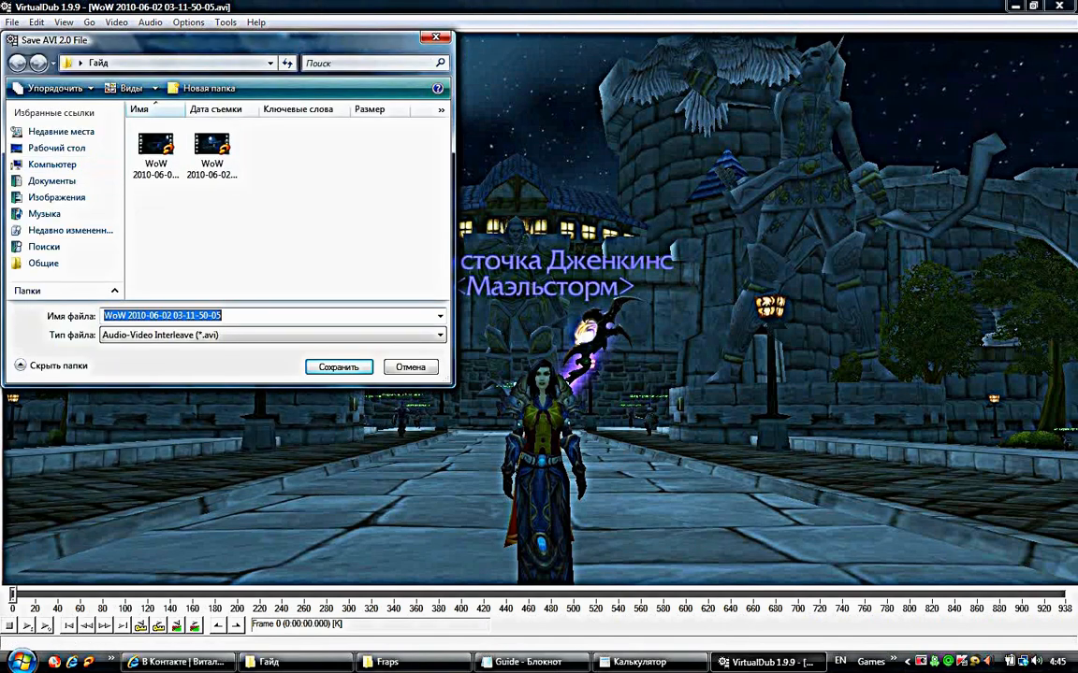
{"action": "type", "text": "_gg"}
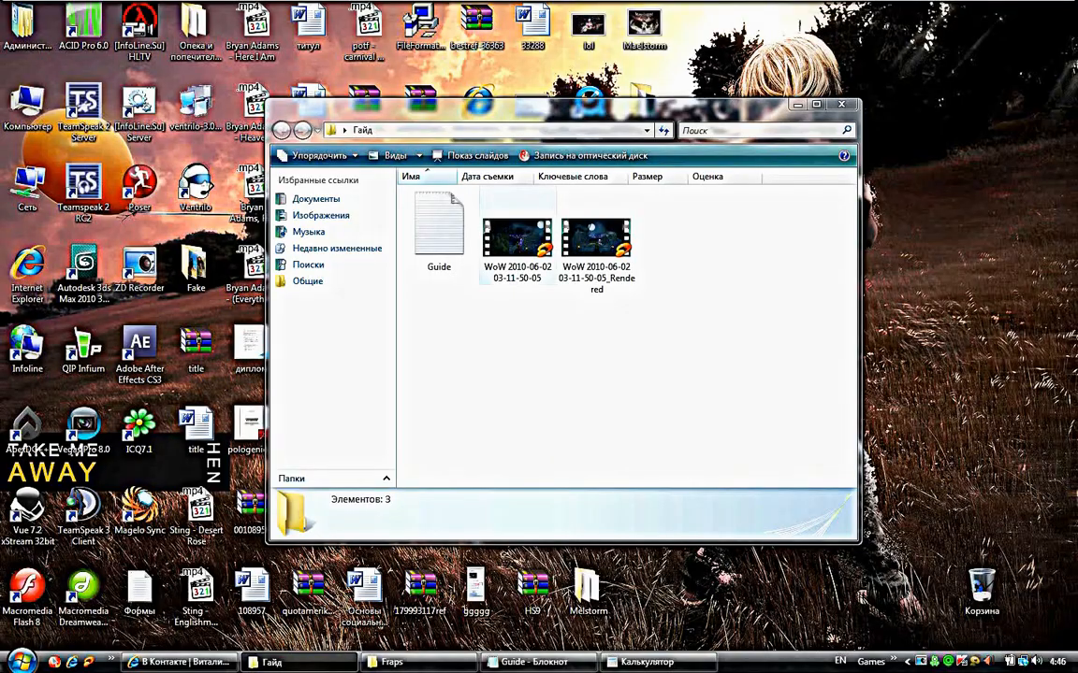
Review the original WoW AVI's Подробно and Общие tabs, highlighting its 646 MB size
{"action": "left_click", "coordinate": [517, 239]}
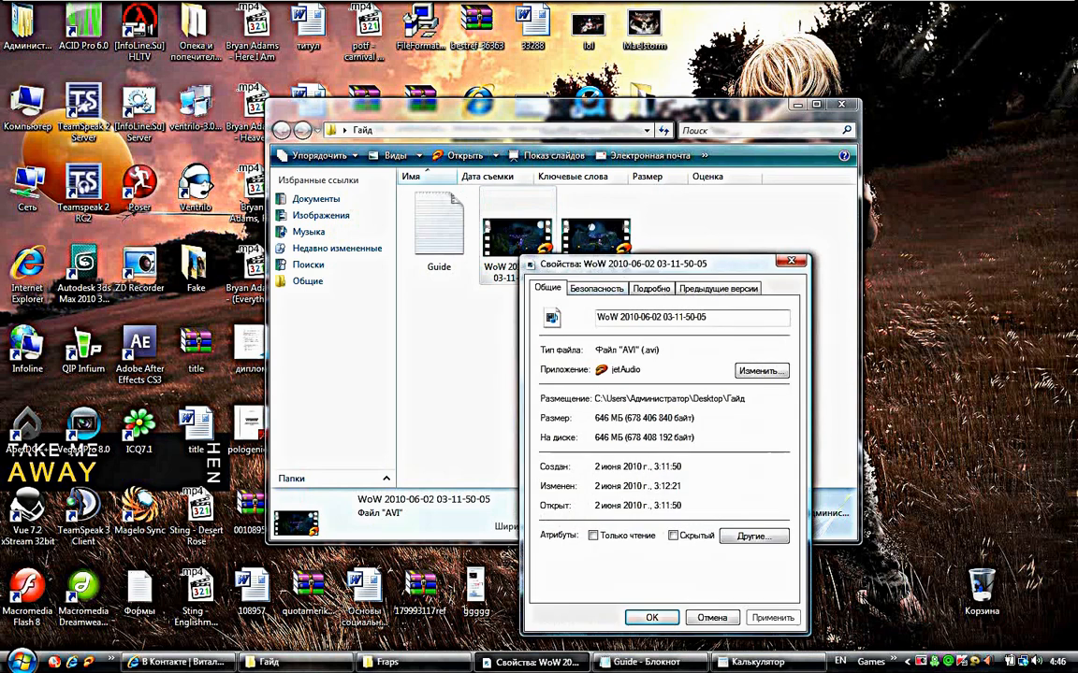
{"action": "left_click", "coordinate": [651, 288]}
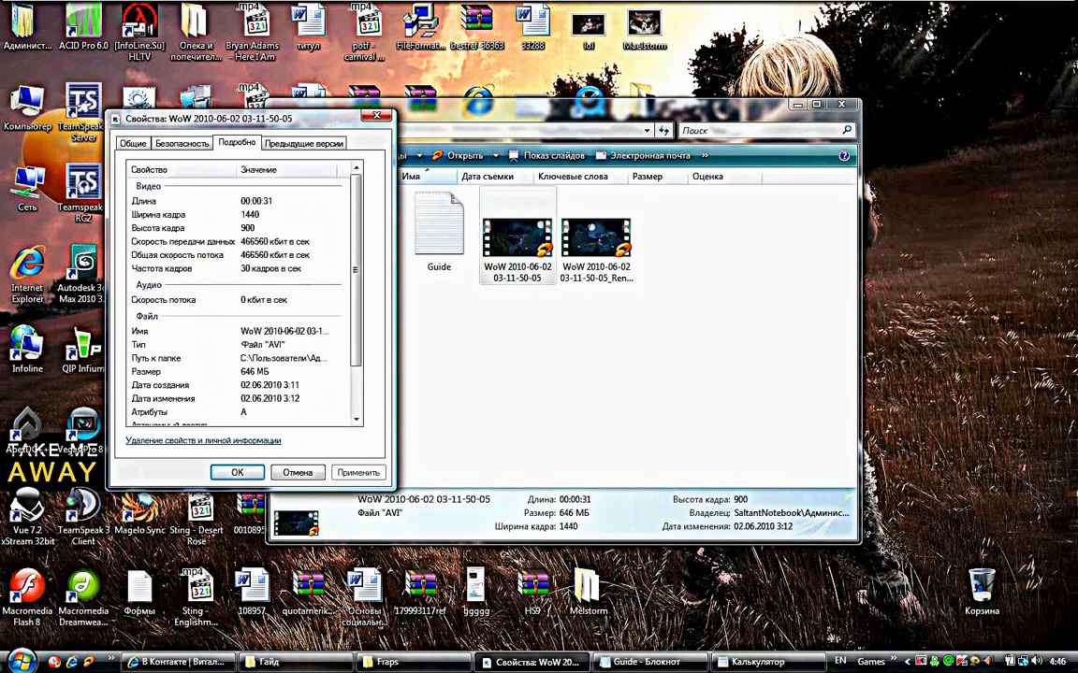
{"action": "left_click", "coordinate": [139, 142]}
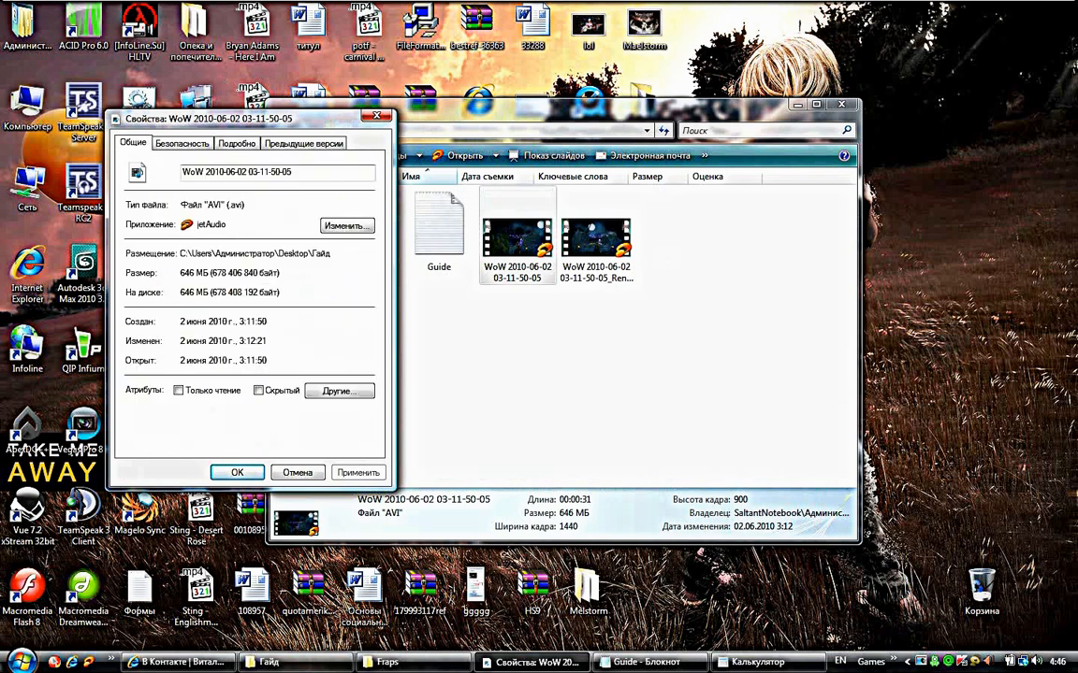
{"action": "double_click", "coordinate": [193, 273]}
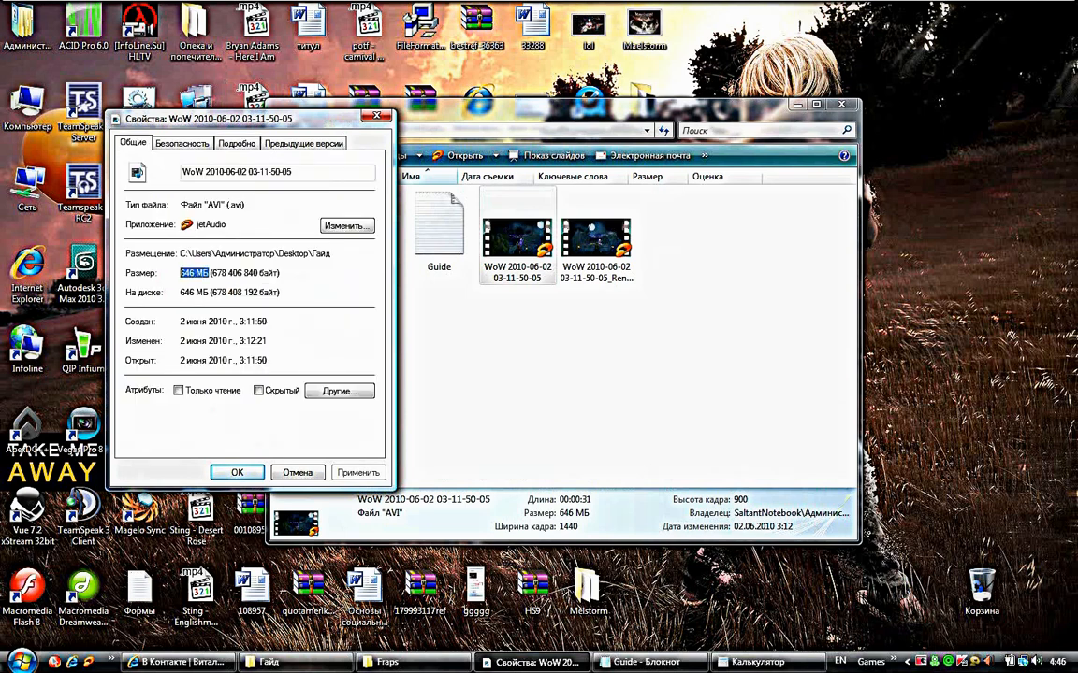
Bring up Свойства for the rendered clip and show its 19.8 MB size on Общие
{"action": "right_click", "coordinate": [595, 234]}
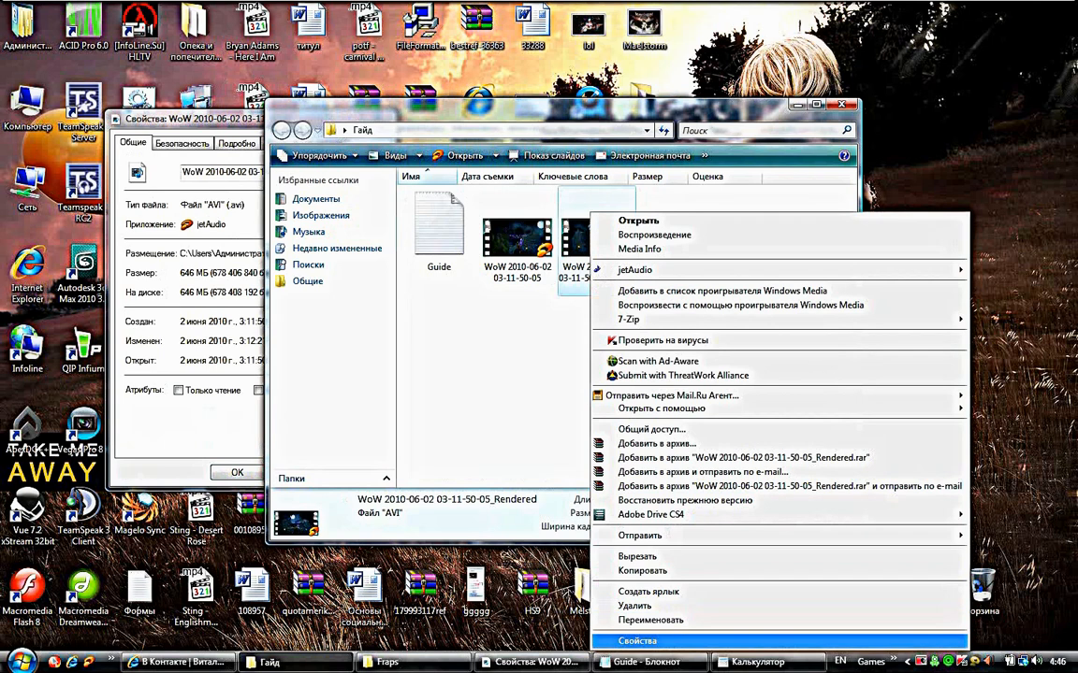
{"action": "left_click", "coordinate": [636, 640]}
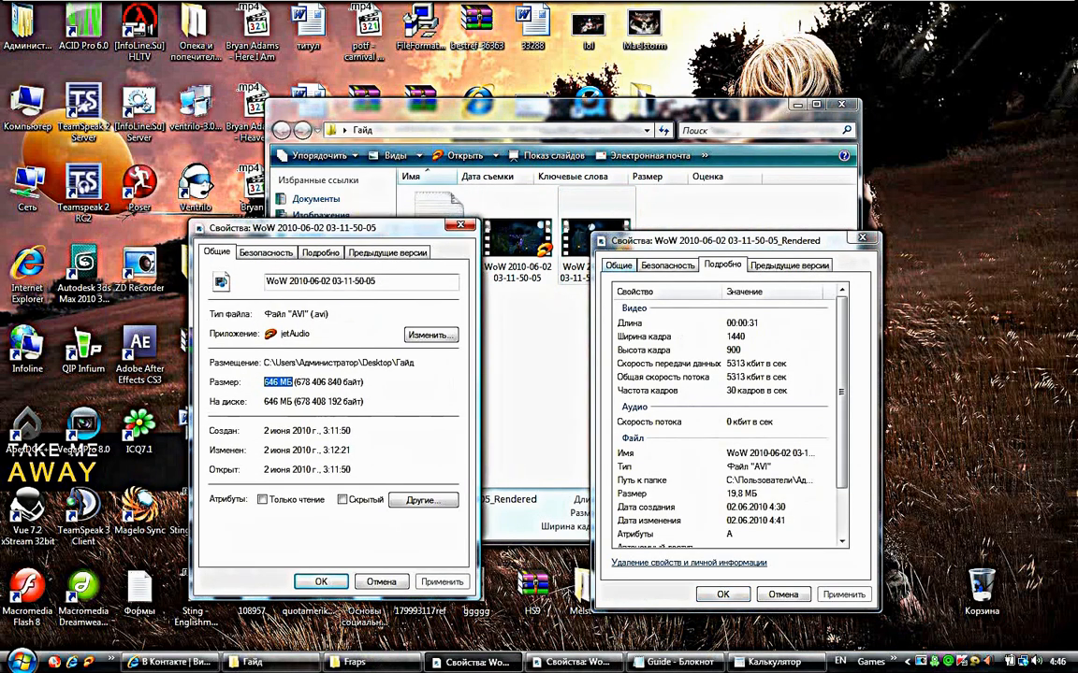
{"action": "left_click", "coordinate": [618, 266]}
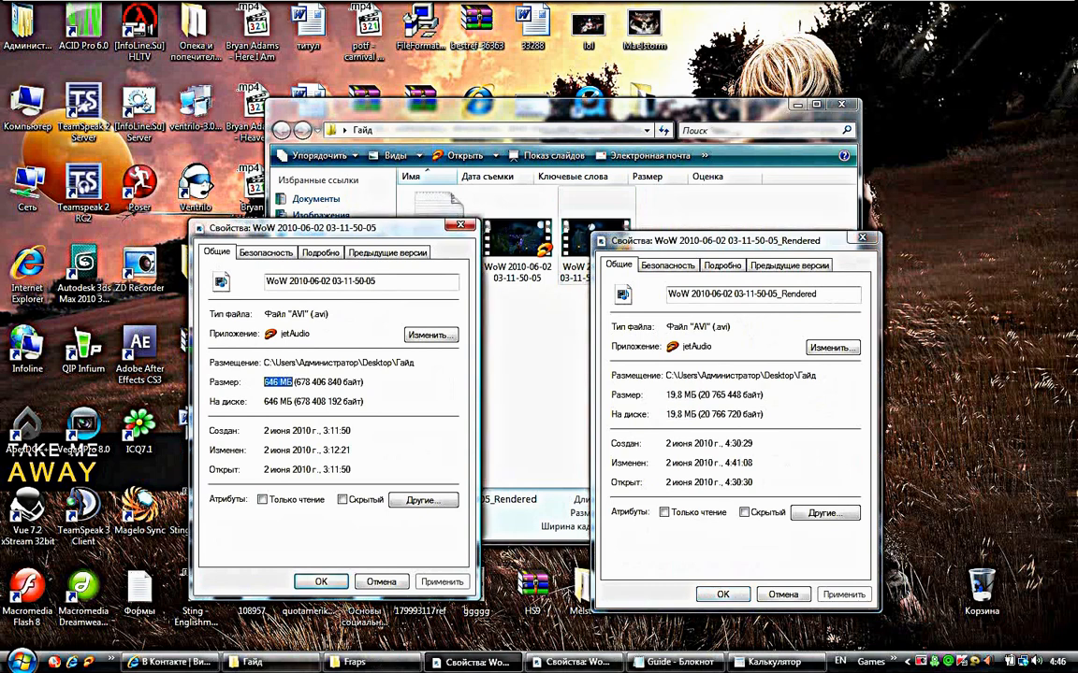
Point out the original's frame width and total bitrate, dismiss both sheets, and reselect the rendered clip
{"action": "left_click", "coordinate": [320, 251]}
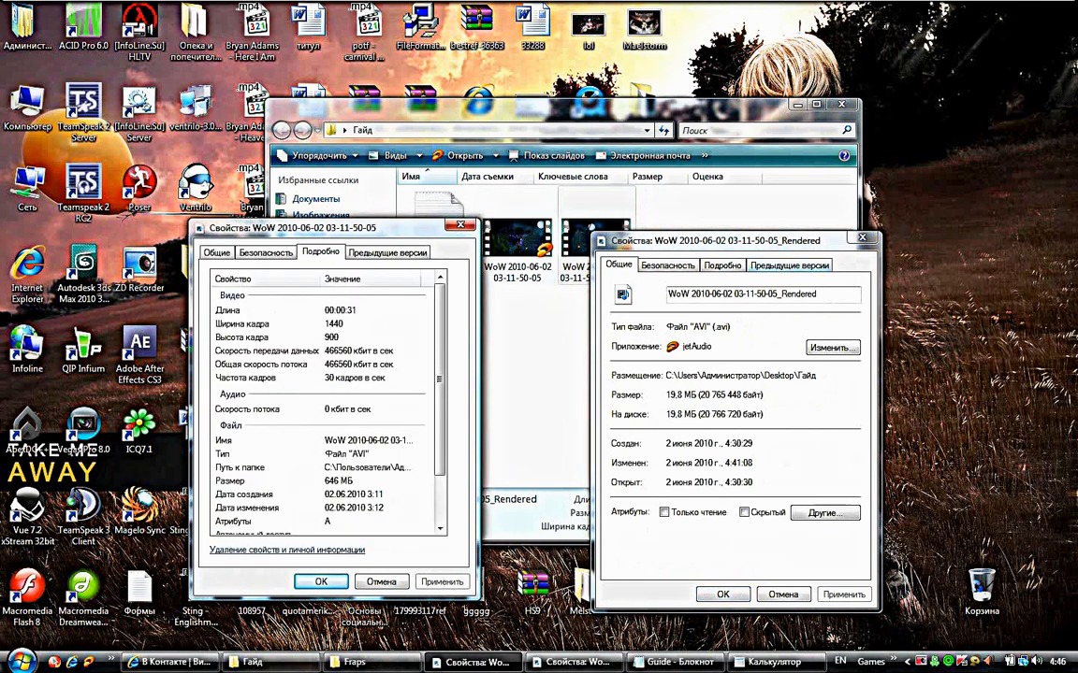
{"action": "left_click", "coordinate": [722, 265]}
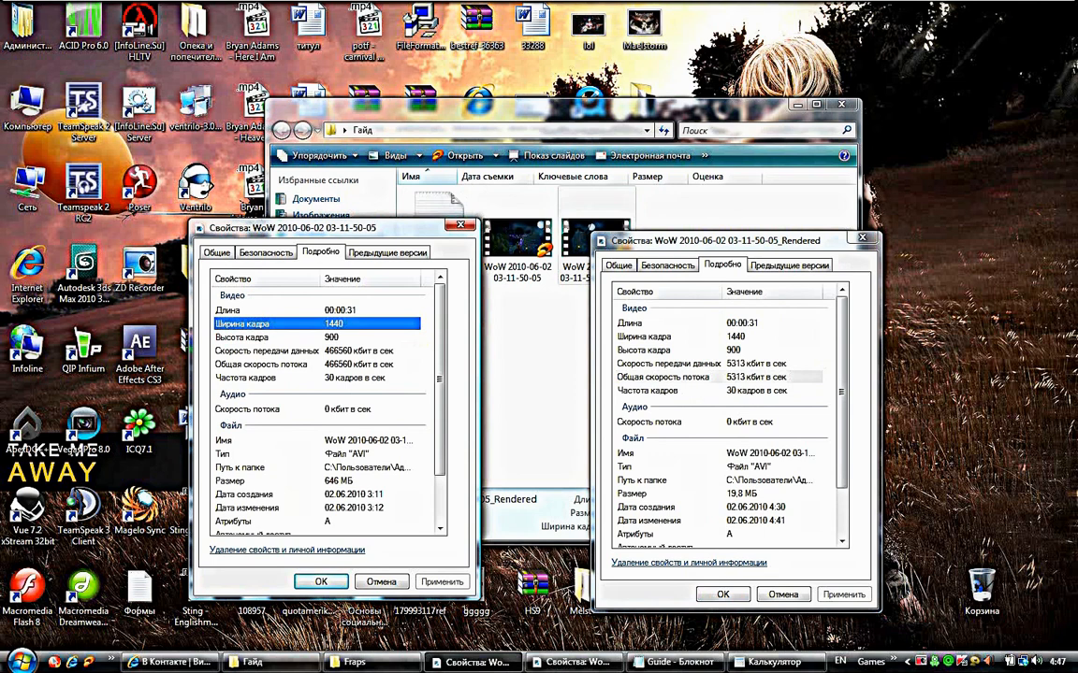
{"action": "left_click", "coordinate": [262, 363]}
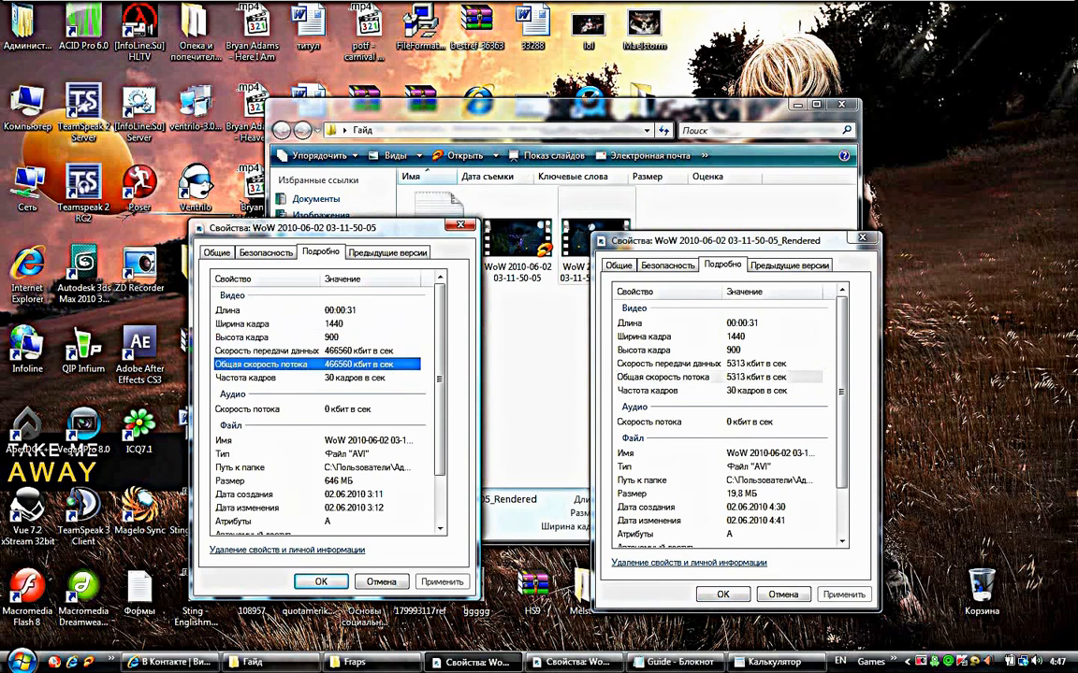
{"action": "left_click", "coordinate": [692, 363]}
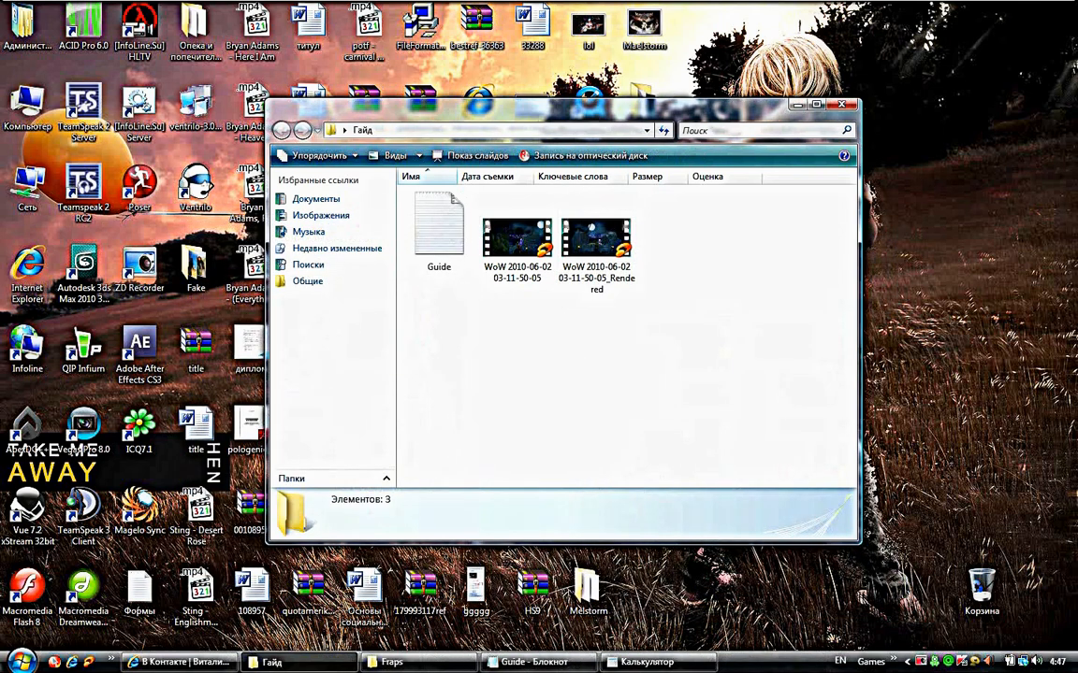
{"action": "mouse_move", "coordinate": [595, 239]}
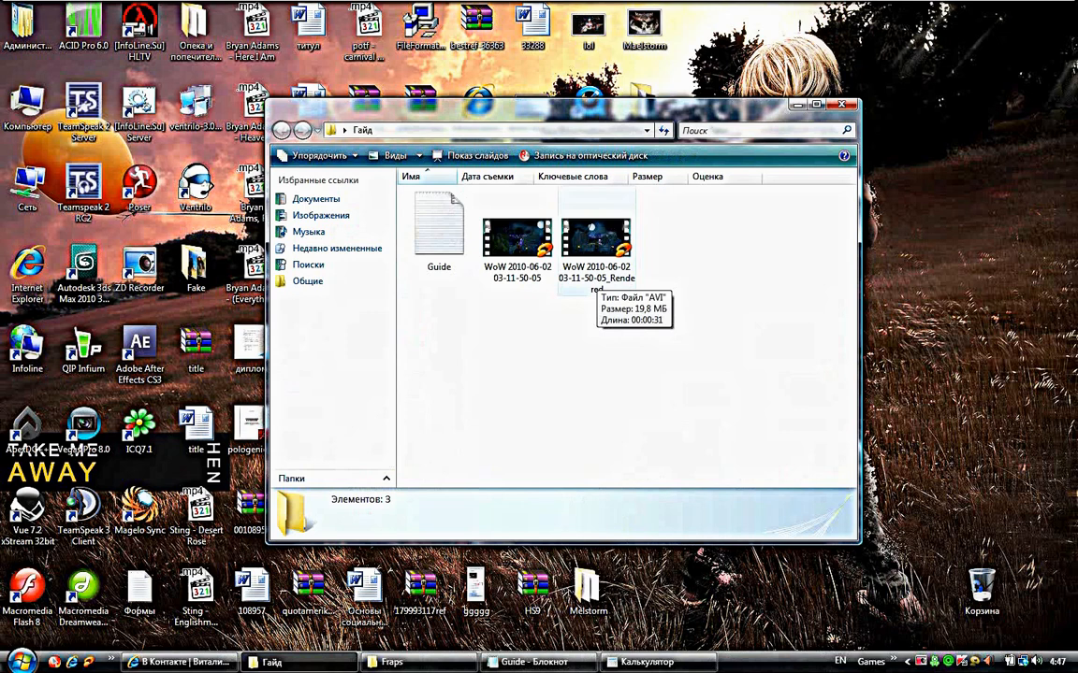
{"action": "left_click", "coordinate": [594, 234]}
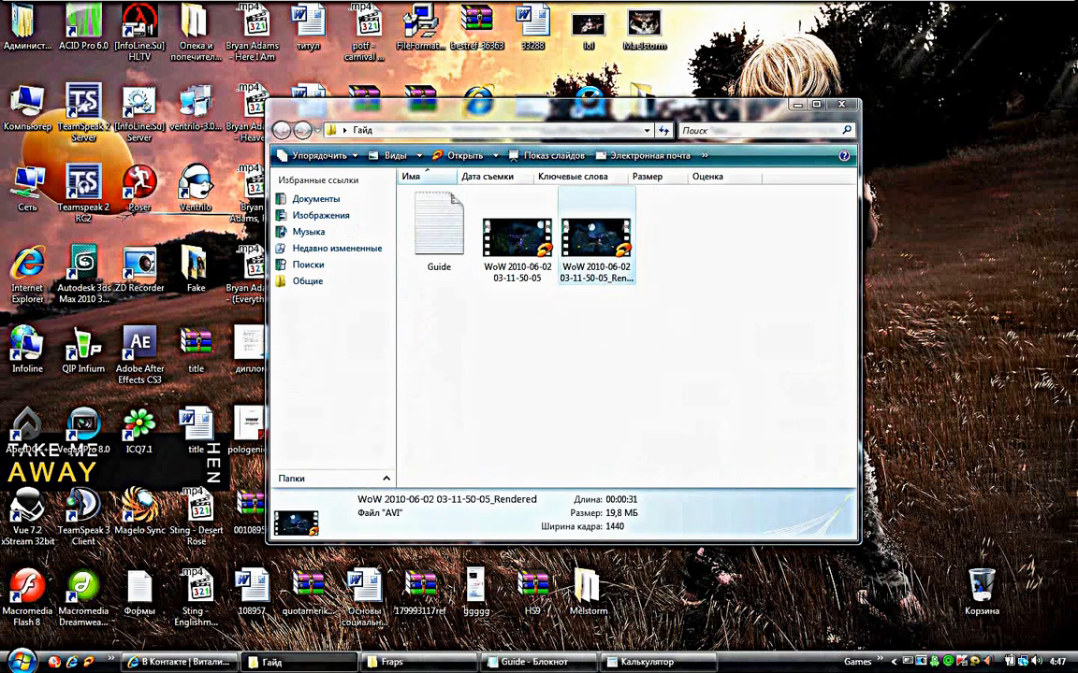